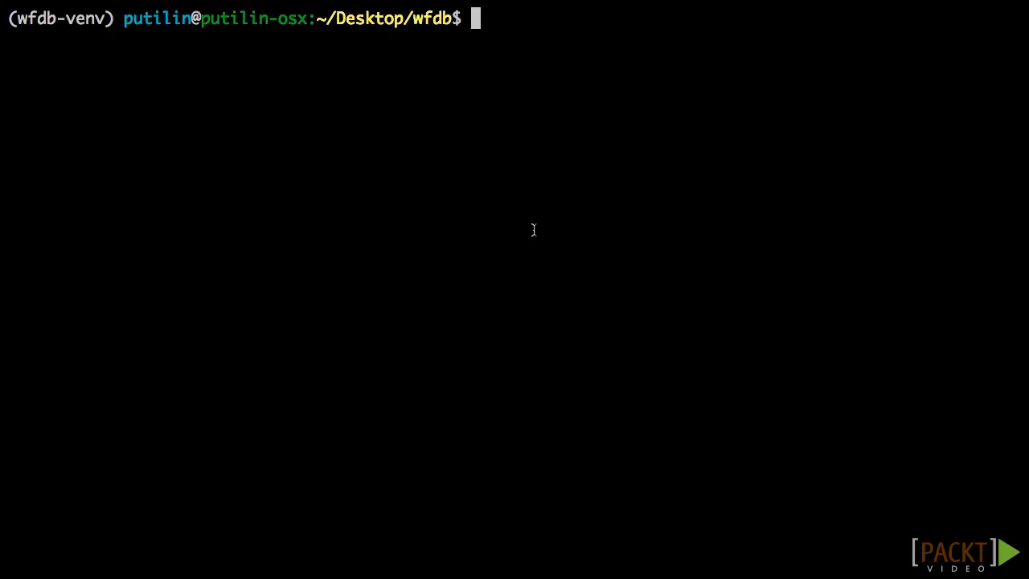
Run pip install virtualenv, then list the wfdb-venv folder with ls wfdb-venv/.
{"action": "type", "text": "pip install"}
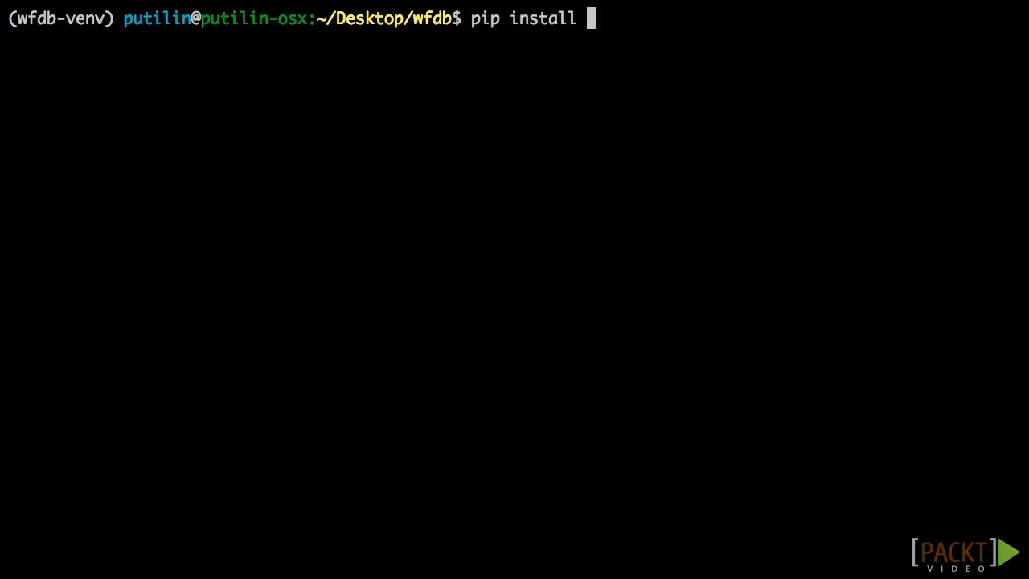
{"action": "type", "text": "virtu"}
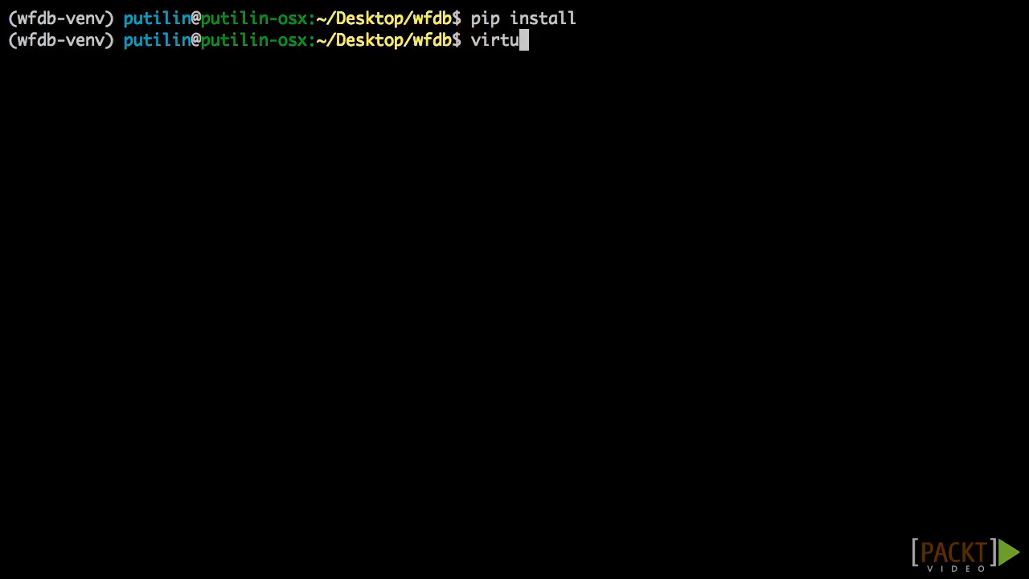
{"action": "type", "text": "alenv"}
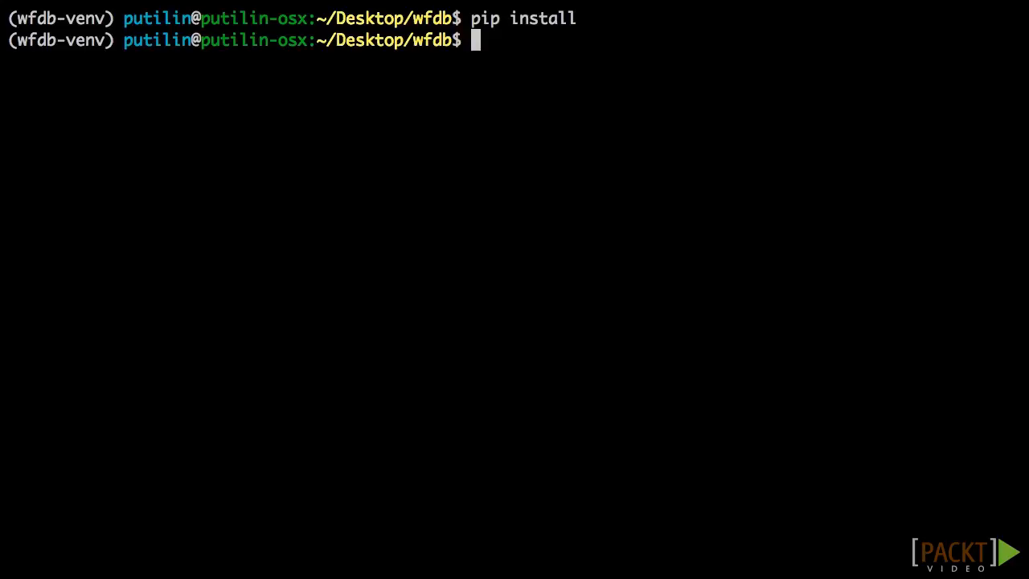
{"action": "type", "text": "ls wfdb-venv/"}
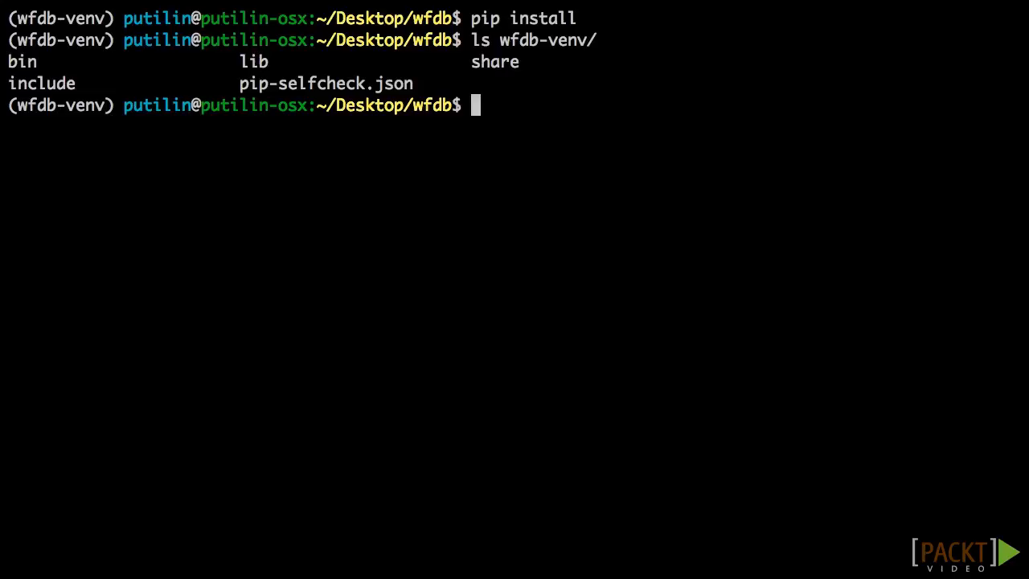
Write the installed package versions to requirements.txt with pip freeze.
{"action": "type", "text": "pip f"}
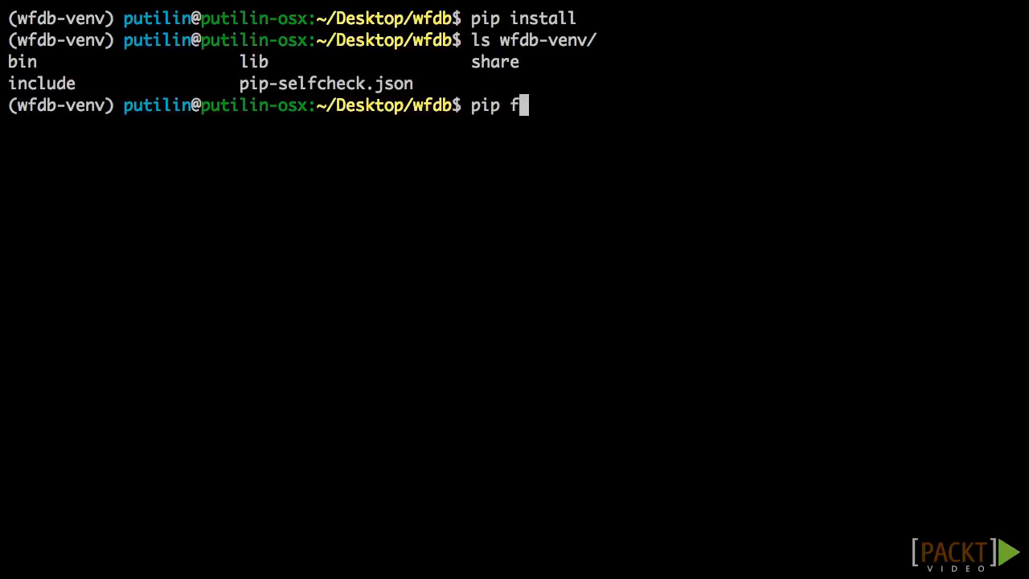
{"action": "type", "text": "reeze  >"}
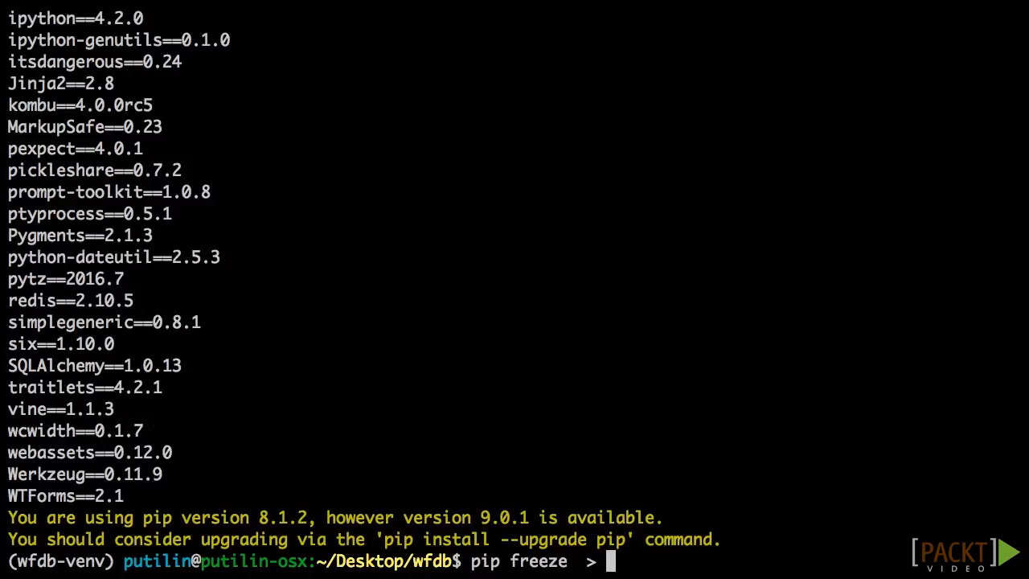
{"action": "type", "text": "requirements.tx"}
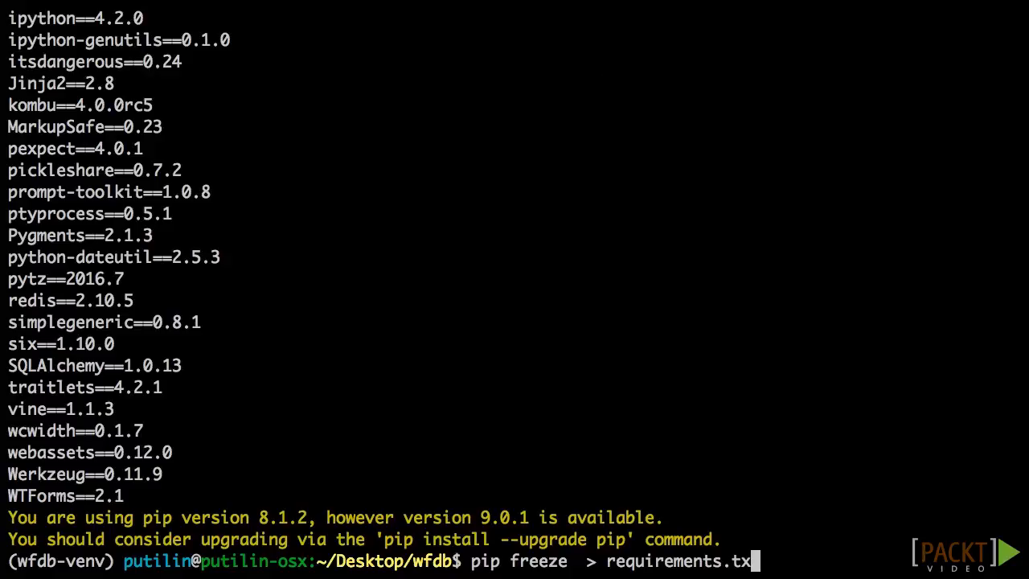
{"action": "type", "text": "t"}
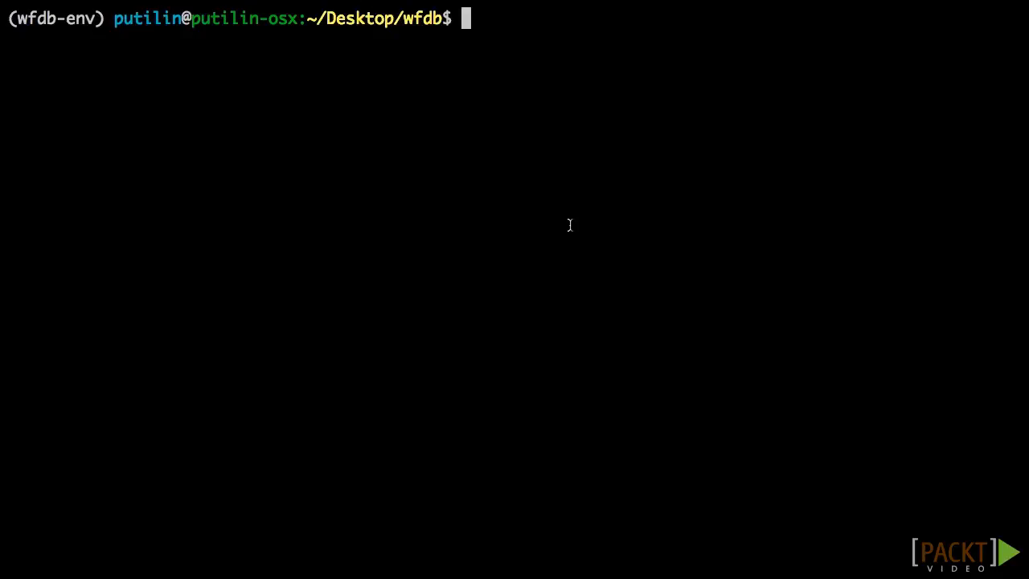
Deactivate, delete wfdb-env and recreate it with virtualenv -p python3.
{"action": "type", "text": "deacti"}
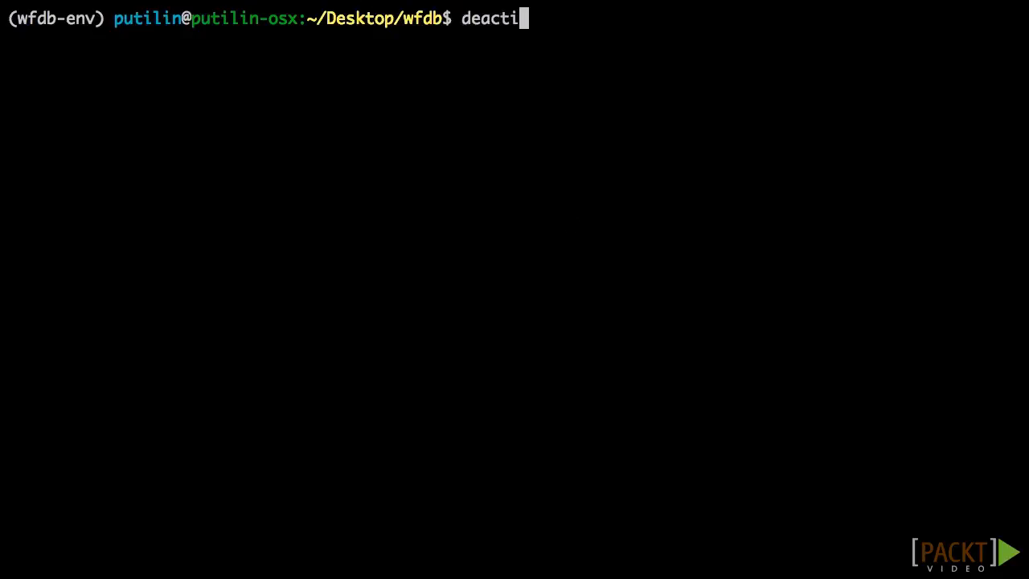
{"action": "key", "text": "Enter"}
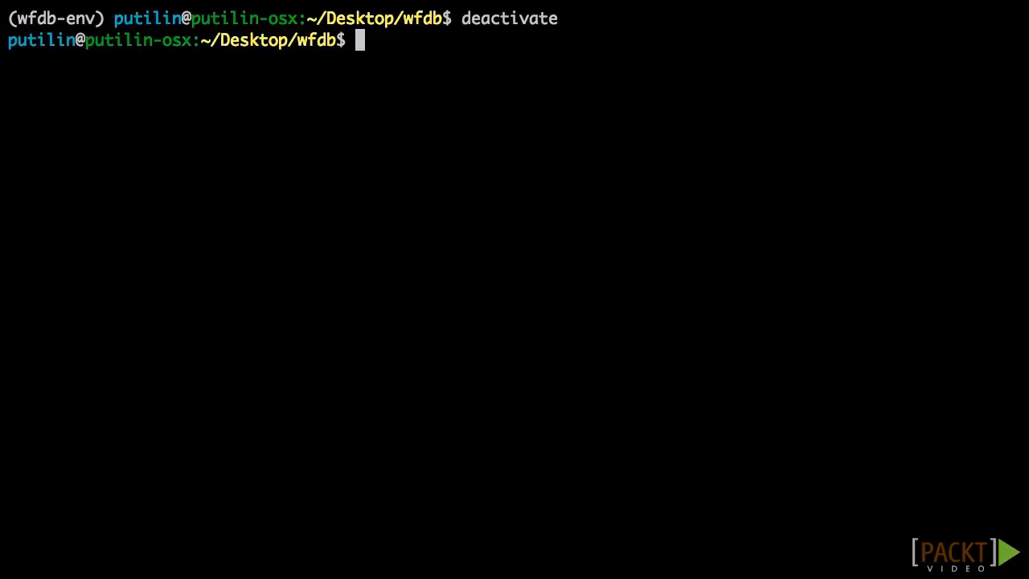
{"action": "type", "text": "rm -rf wfd"}
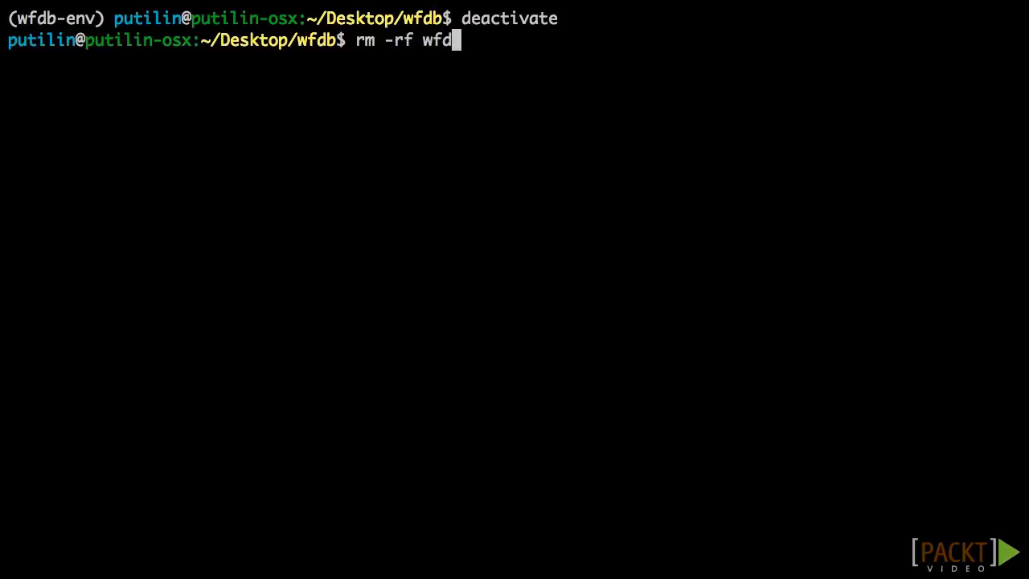
{"action": "type", "text": "b-env"}
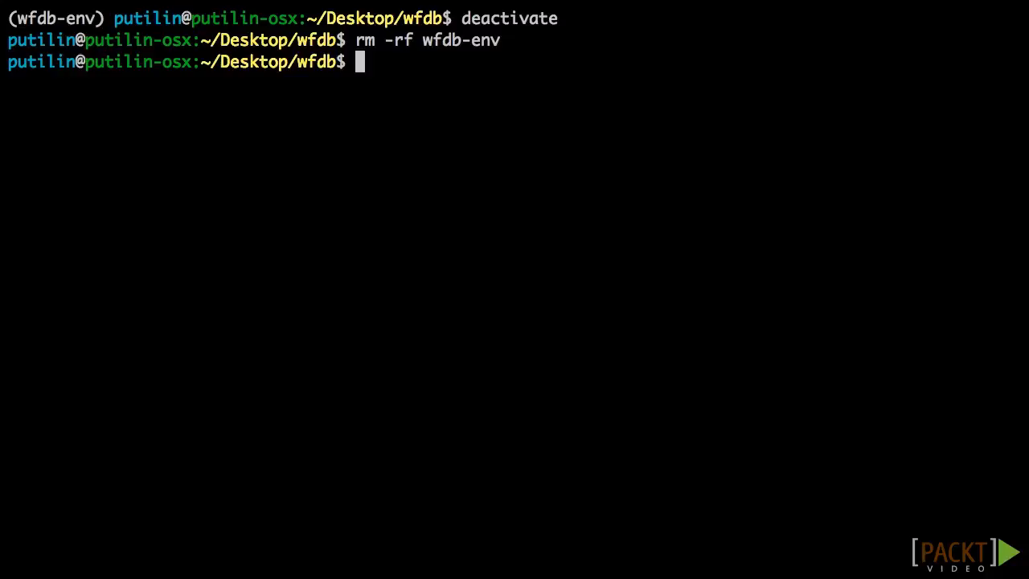
{"action": "type", "text": "virtualenv -p python3 wfdb-env"}
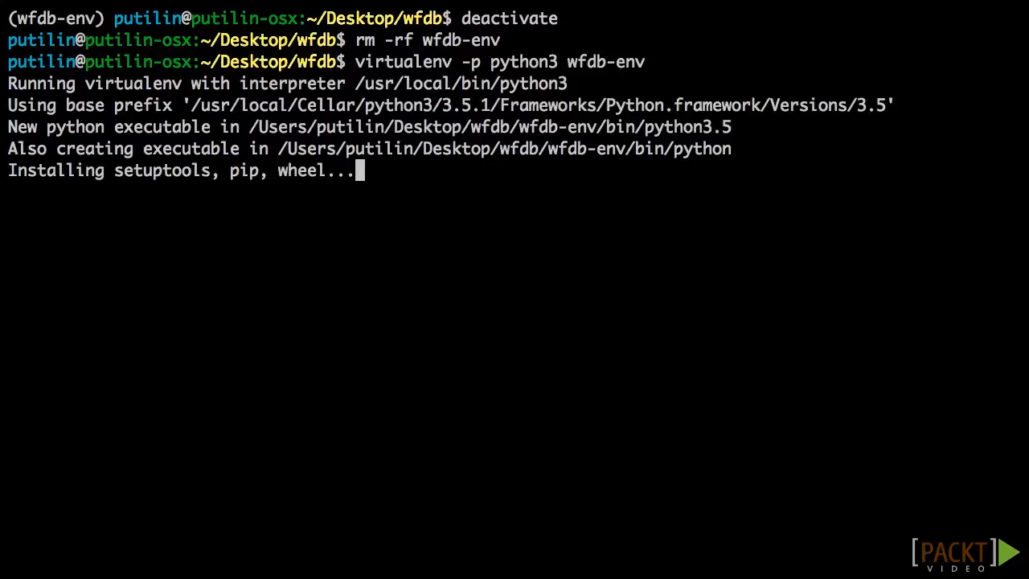
Activate the new wfdb-env and run python -m unittest, which fails without flask.
{"action": "type", "text": "source wfdb-env/bin/activate"}
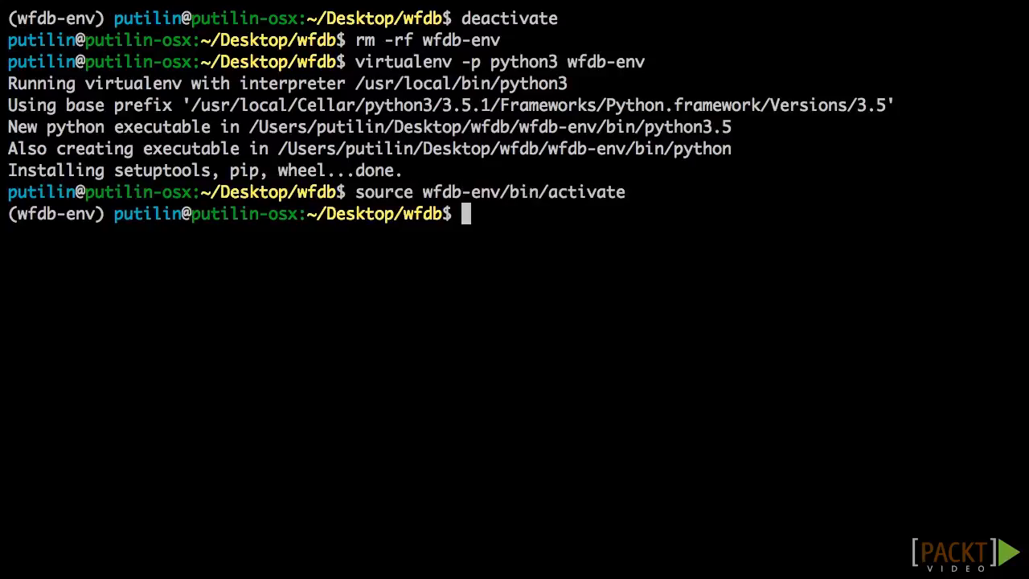
{"action": "type", "text": "python -m unit"}
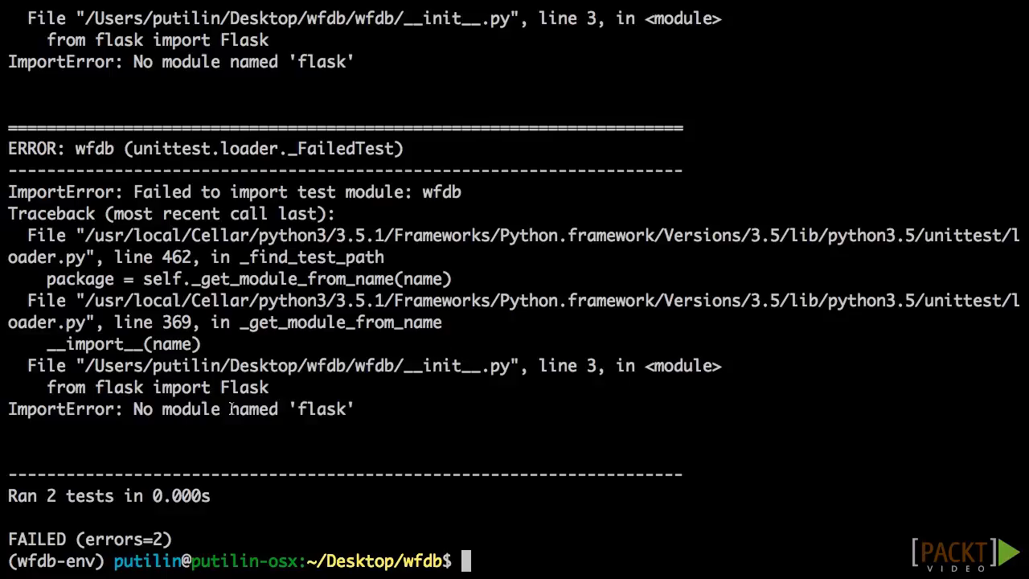
Install the pinned dependencies with pip install -r requirements.txt and rerun the unit tests.
{"action": "type", "text": "pip i"}
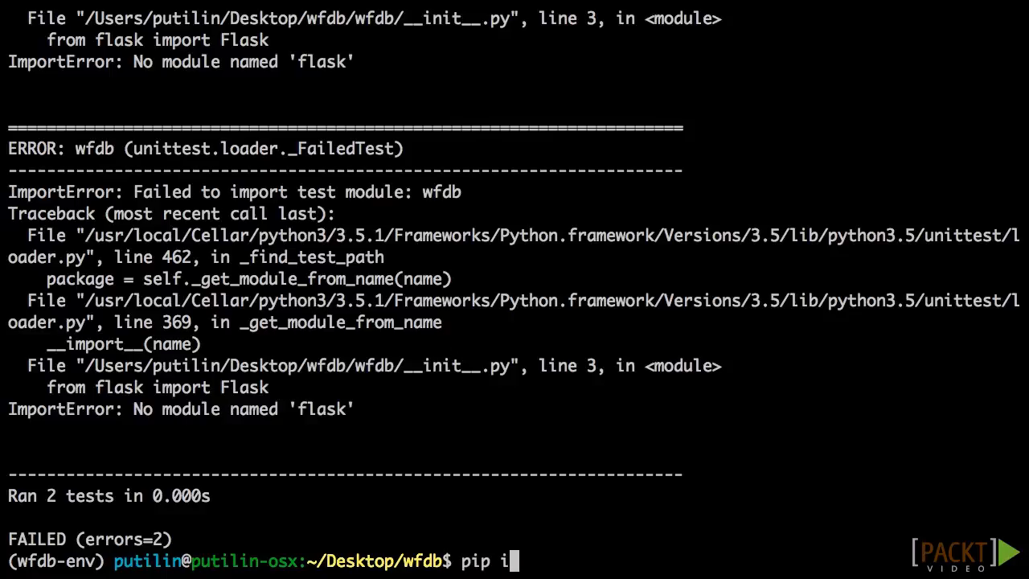
{"action": "type", "text": "nstall"}
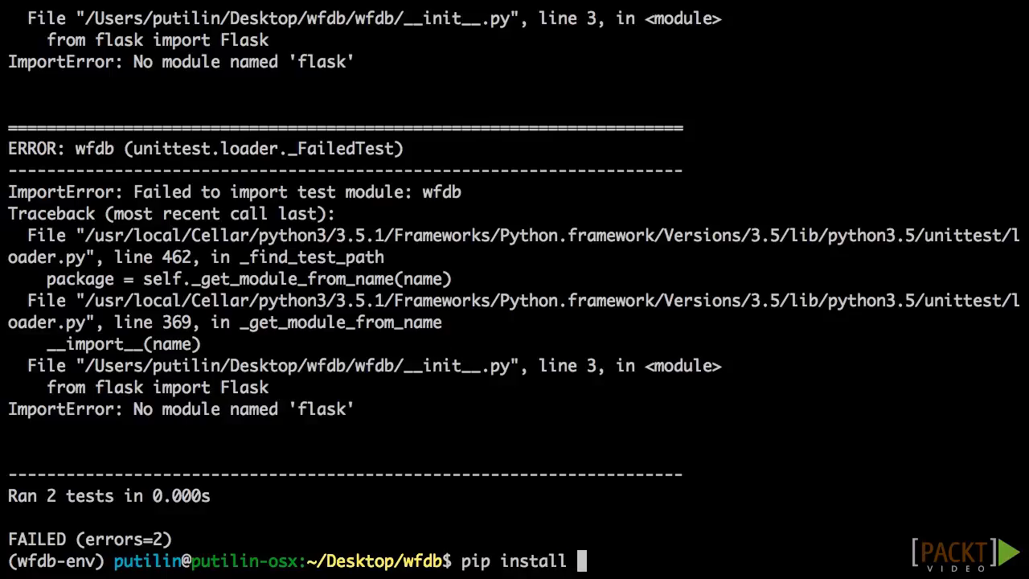
{"action": "type", "text": "-r requirements.txt"}
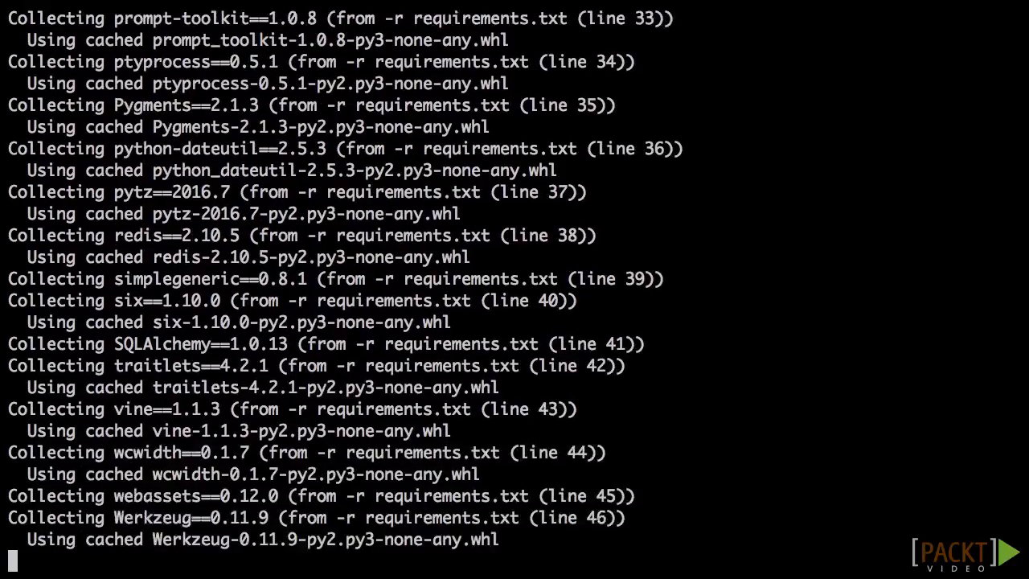
{"action": "type", "text": "python -m unittest"}
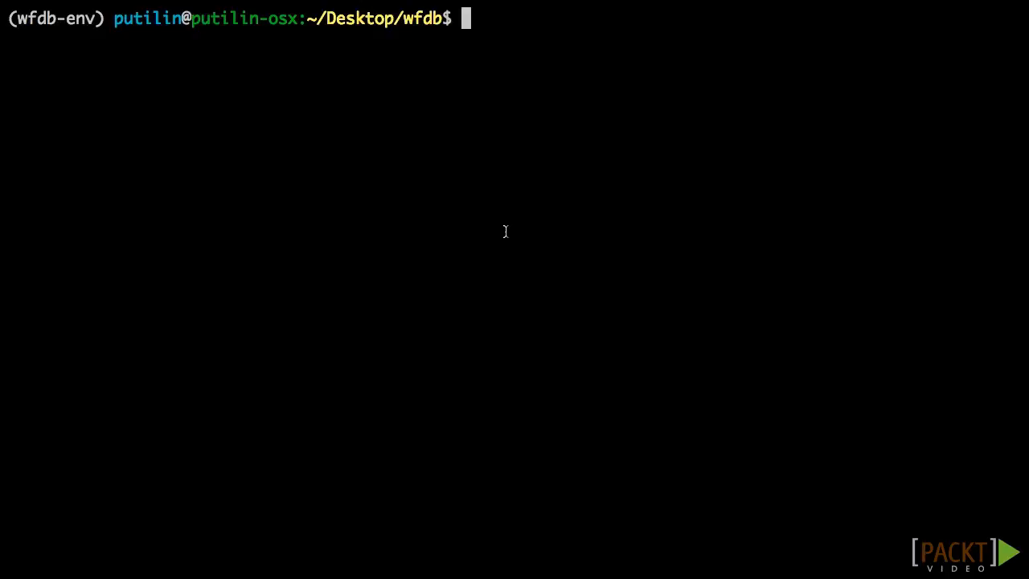
List outdated packages in columns with pip list --outdated --format=columns.
{"action": "type", "text": "pip list --outdated --format=columns"}
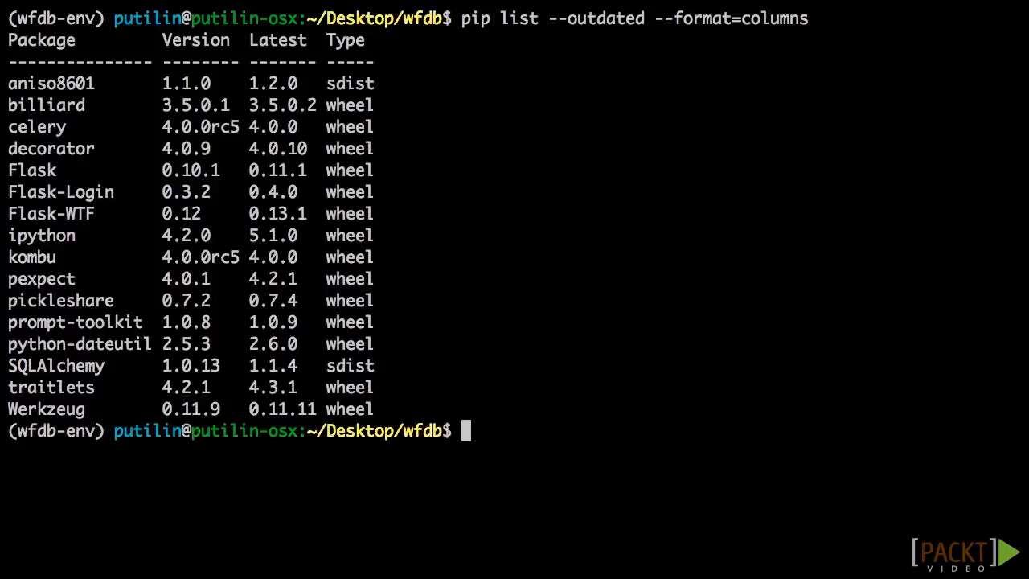
Run pip install Flask Flask-Login Flask-WTF SQLAlchemy celery ipython, reported already satisfied.
{"action": "type", "text": "pip"}
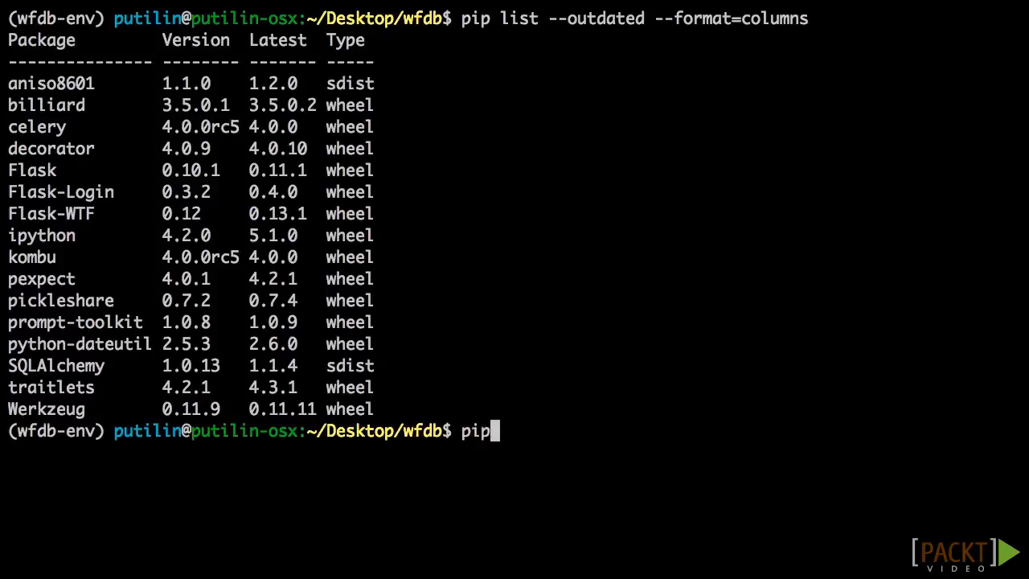
{"action": "type", "text": "install Flask"}
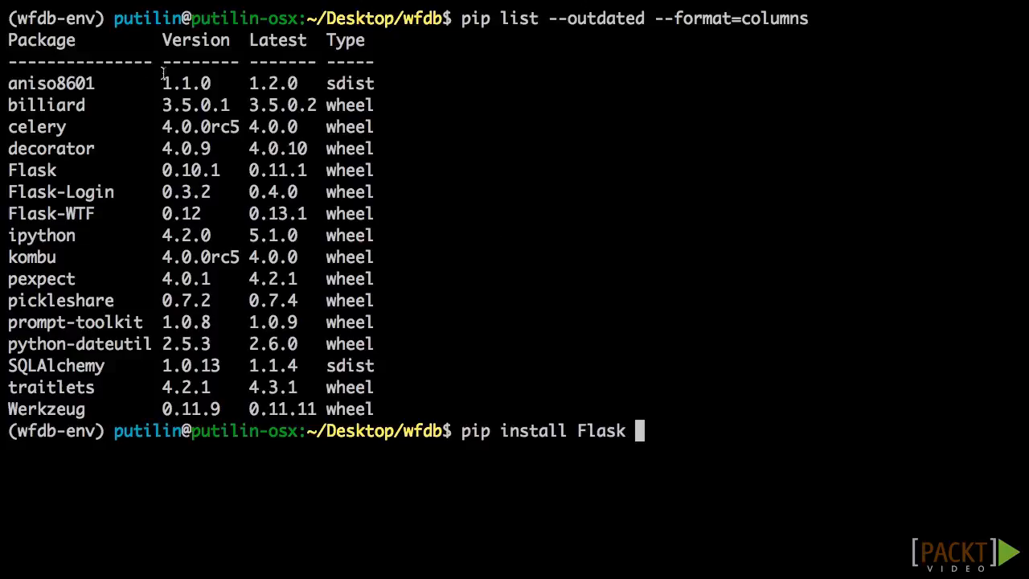
{"action": "mouse_move", "coordinate": [33, 192]}
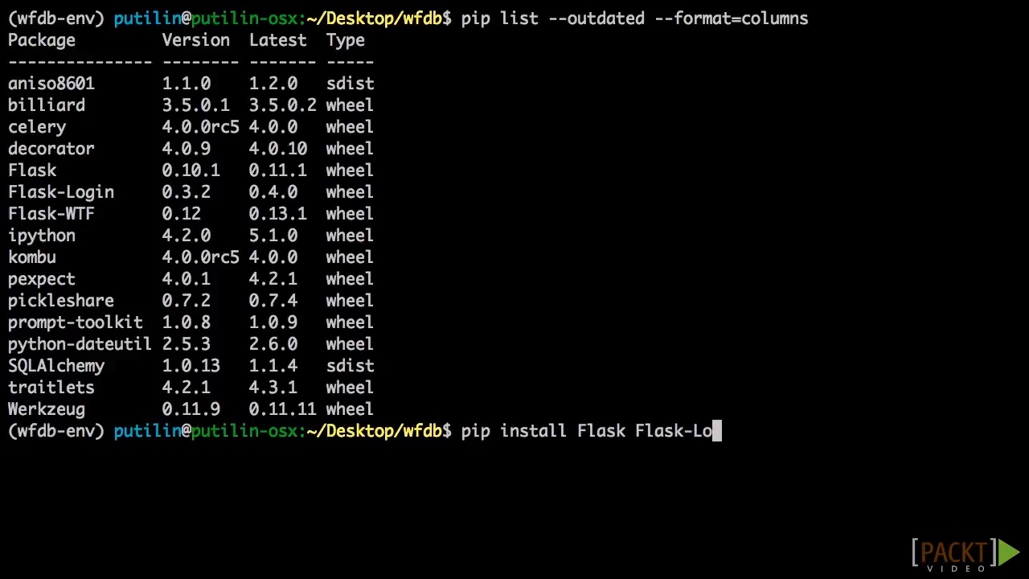
{"action": "type", "text": "gin Flask-WTF"}
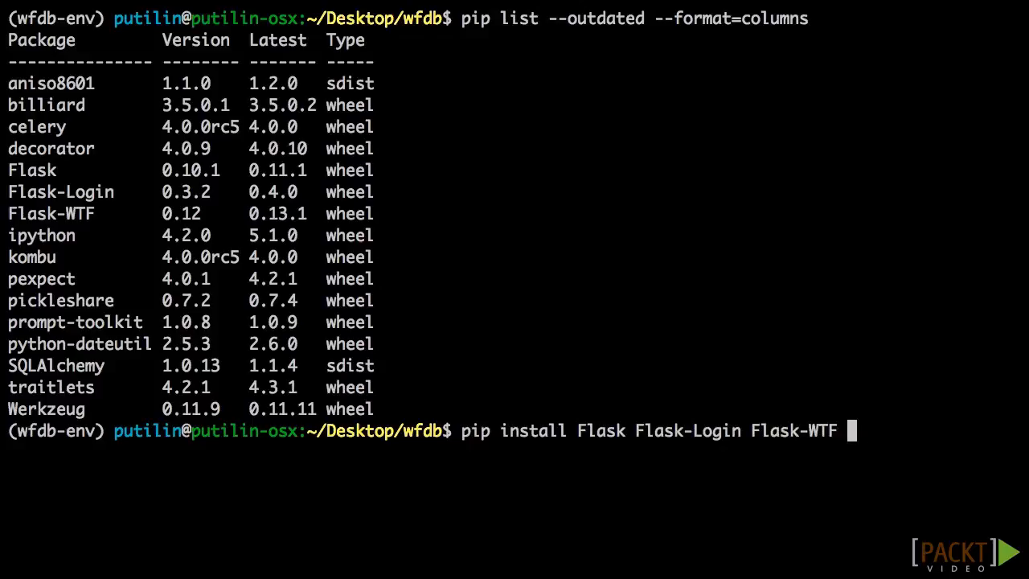
{"action": "type", "text": "SQLAlchemy celery"}
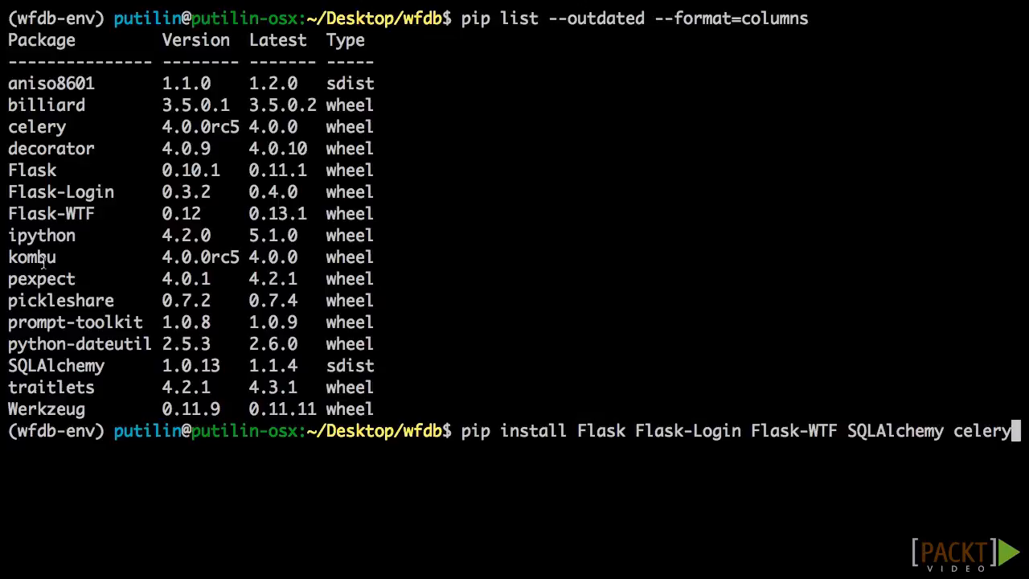
{"action": "type", "text": "ipyt"}
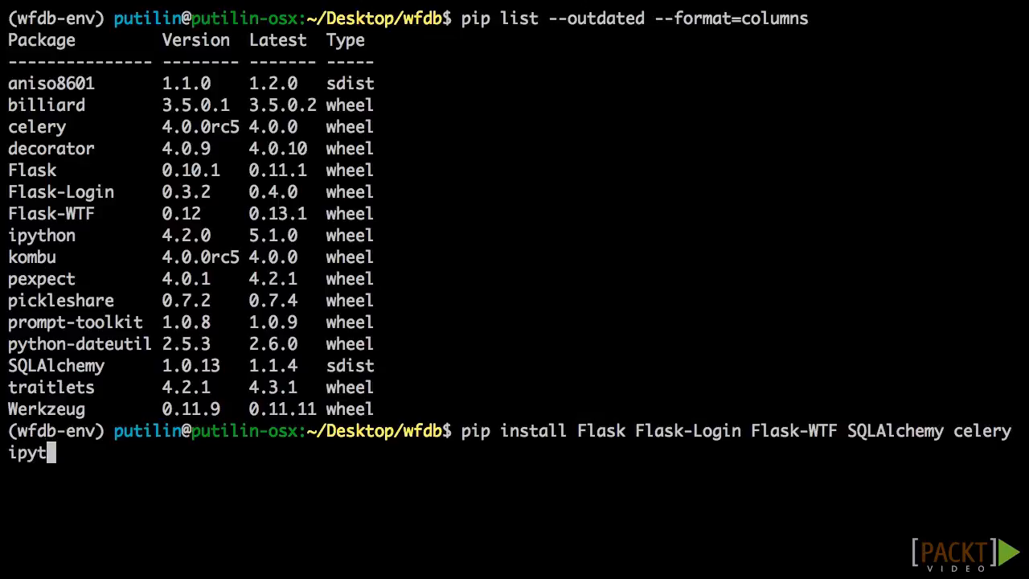
{"action": "type", "text": "hon"}
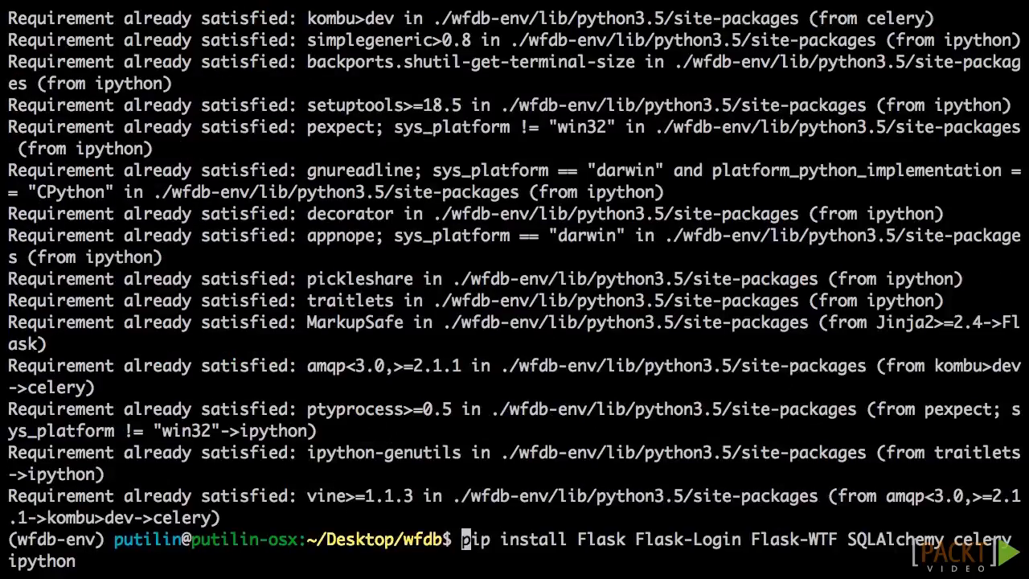
Rerun the install with --upgrade, pulling Flask 0.11.1, celery 4.0.0 and other newer versions.
{"action": "type", "text": "--upgrade"}
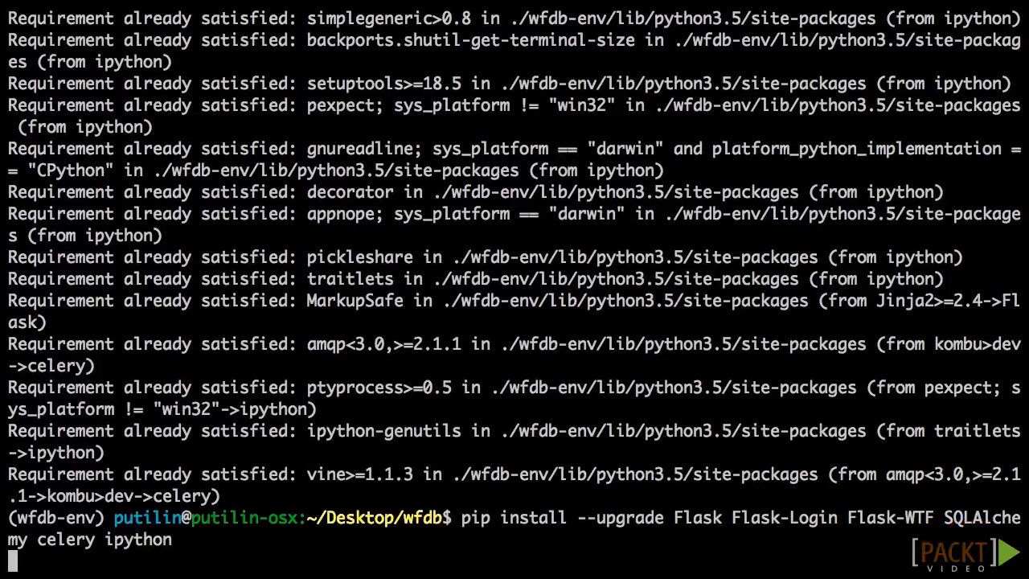
{"action": "key", "text": "Return"}
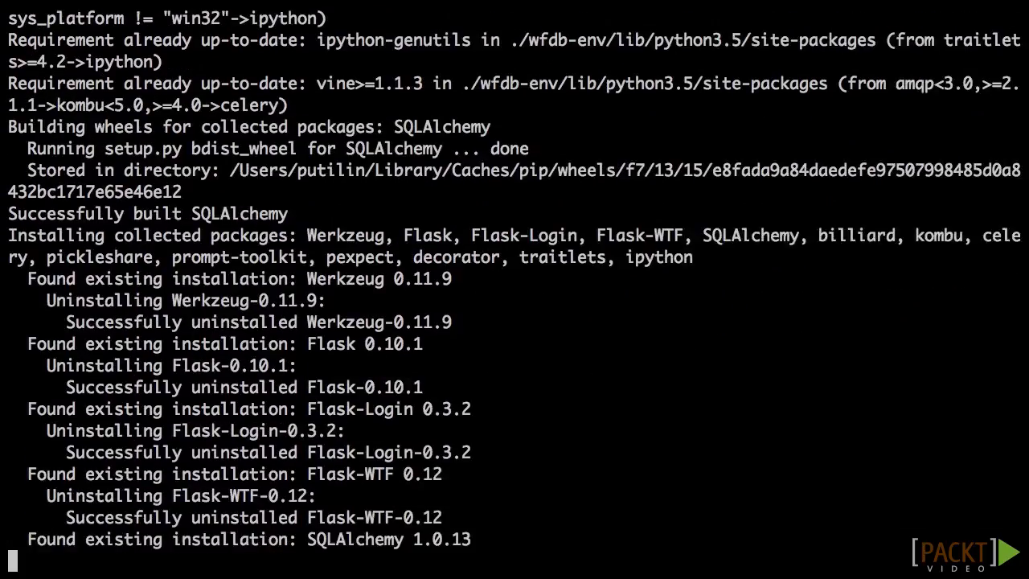
{"action": "scroll", "scroll_direction": "down", "scroll_amount": 3}
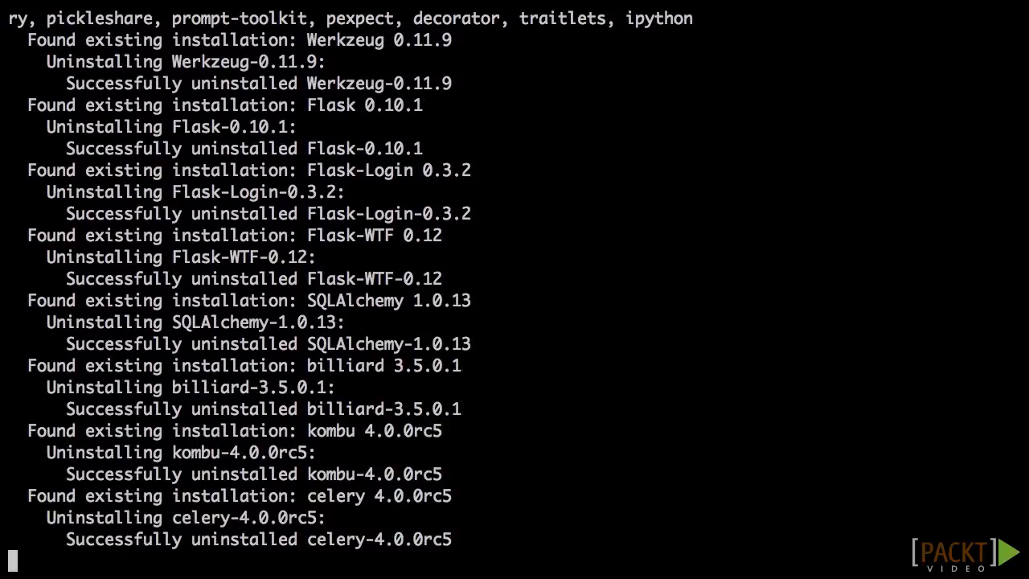
{"action": "scroll", "scroll_direction": "down", "scroll_amount": 3}
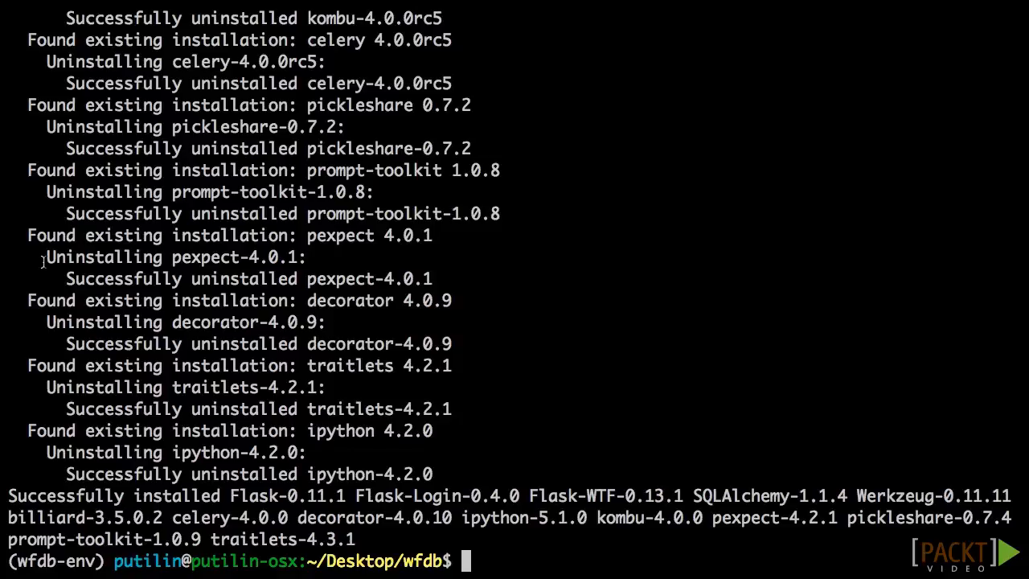
List the packages still outdated and run python -m unittest again.
{"action": "type", "text": "pip list --outdated --format=columns"}
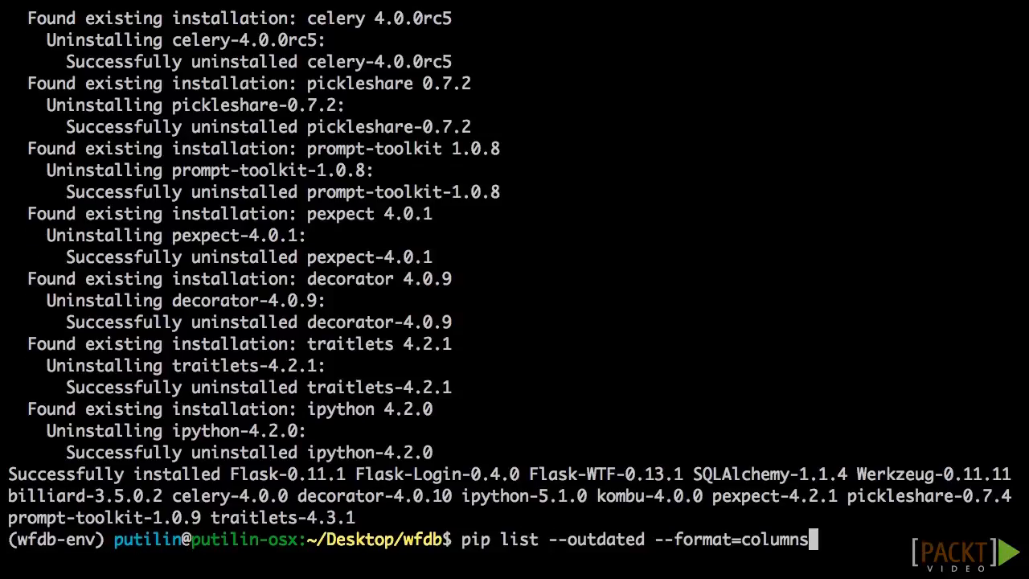
{"action": "type", "text": "python -m unittest"}
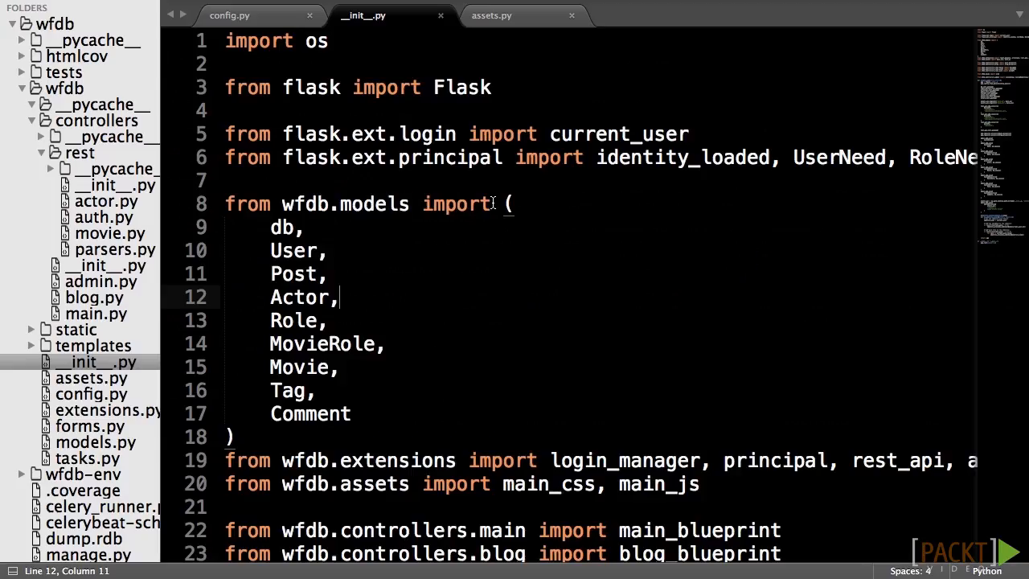
Replace all flask.ext. occurrences with flask_ in the package init file and save it.
{"action": "left_click", "coordinate": [223, 9]}
{"action": "type", "text": "flask_"}
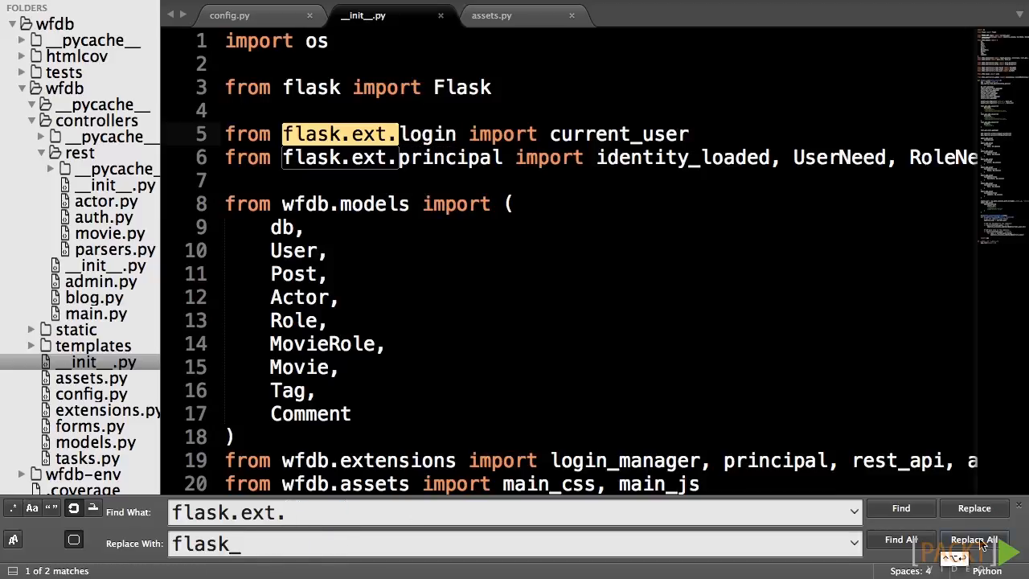
{"action": "left_click", "coordinate": [975, 540]}
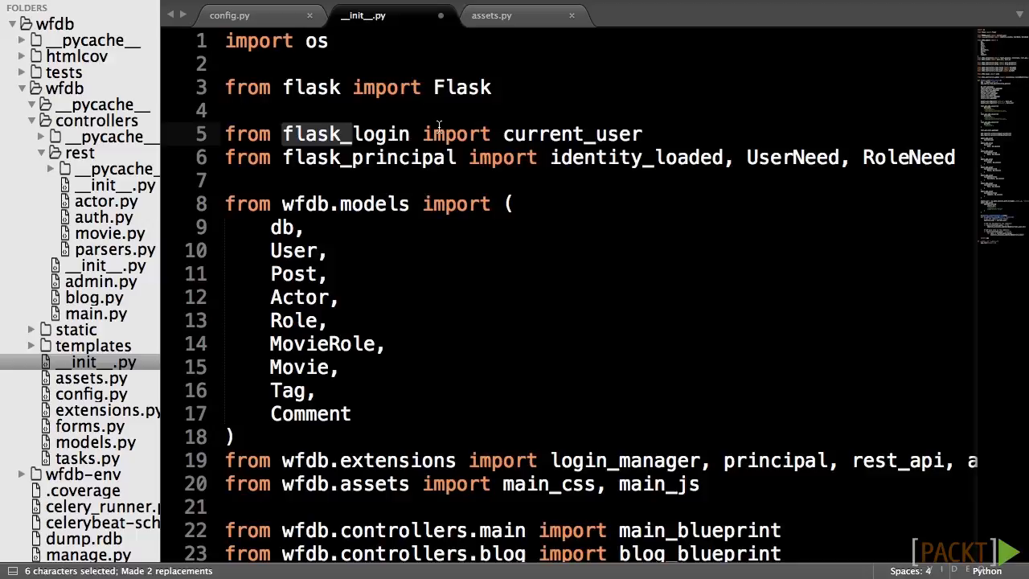
{"action": "key", "text": "ctrl+s"}
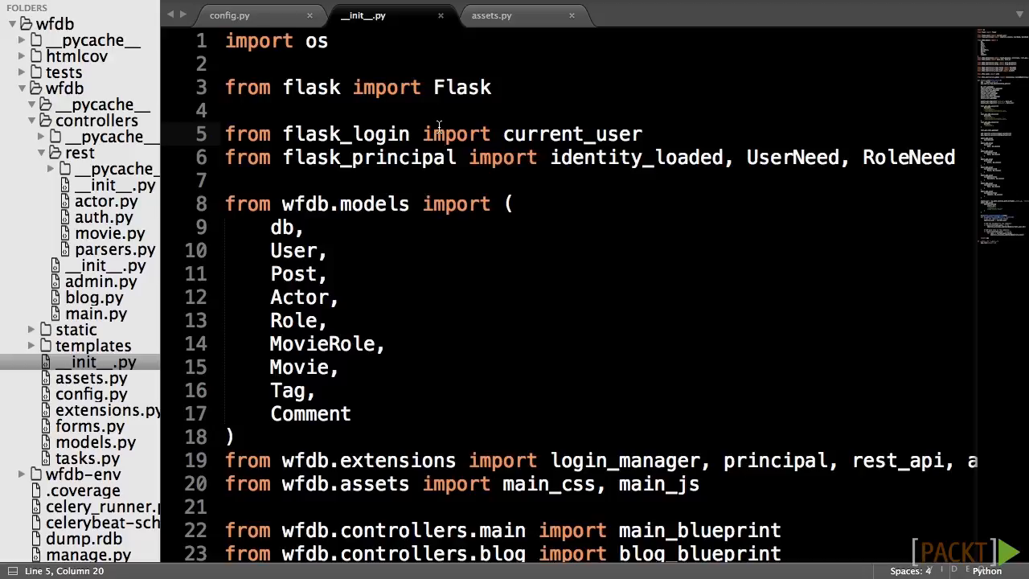
{"action": "key", "text": "ctrl+s"}
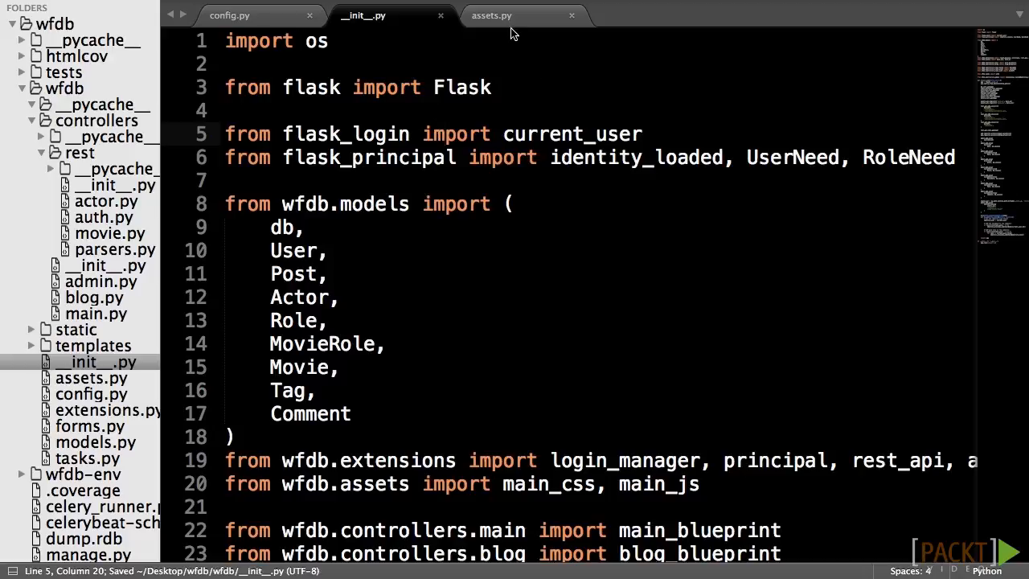
Check the imports in assets.py, config.py, models.py and the neighbouring wfdb modules.
{"action": "left_click", "coordinate": [493, 15]}
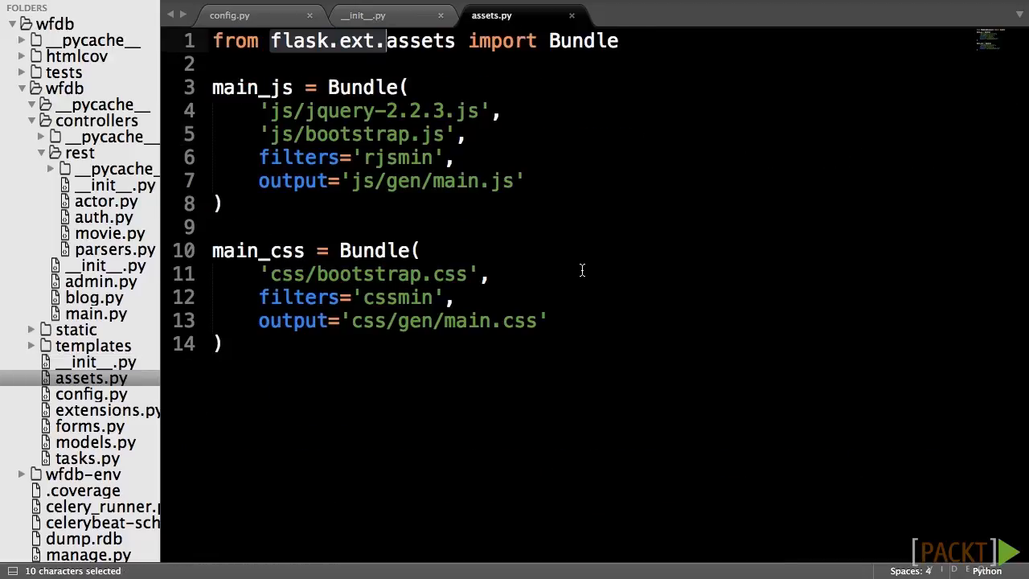
{"action": "left_click", "coordinate": [241, 16]}
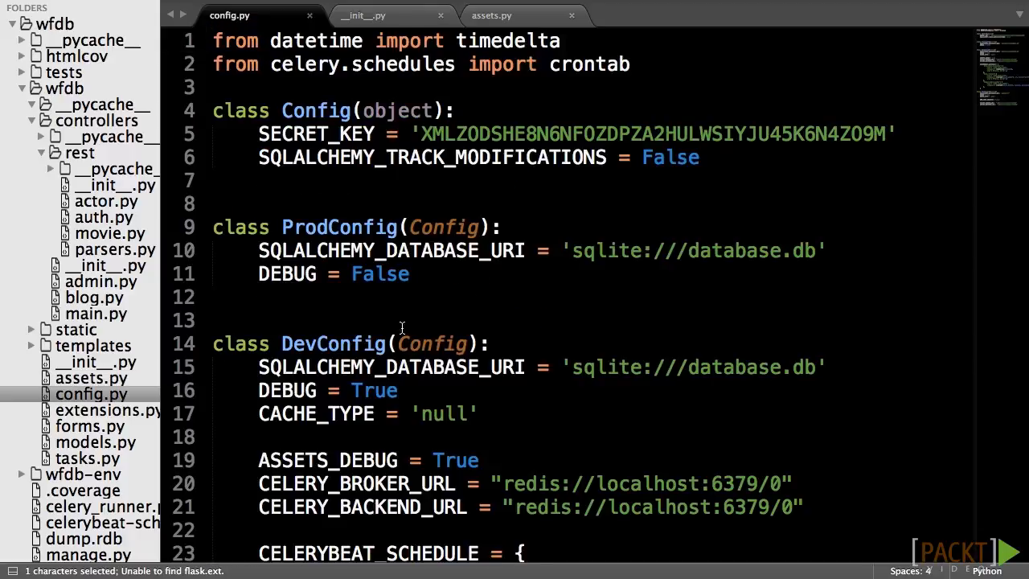
{"action": "left_click", "coordinate": [86, 410]}
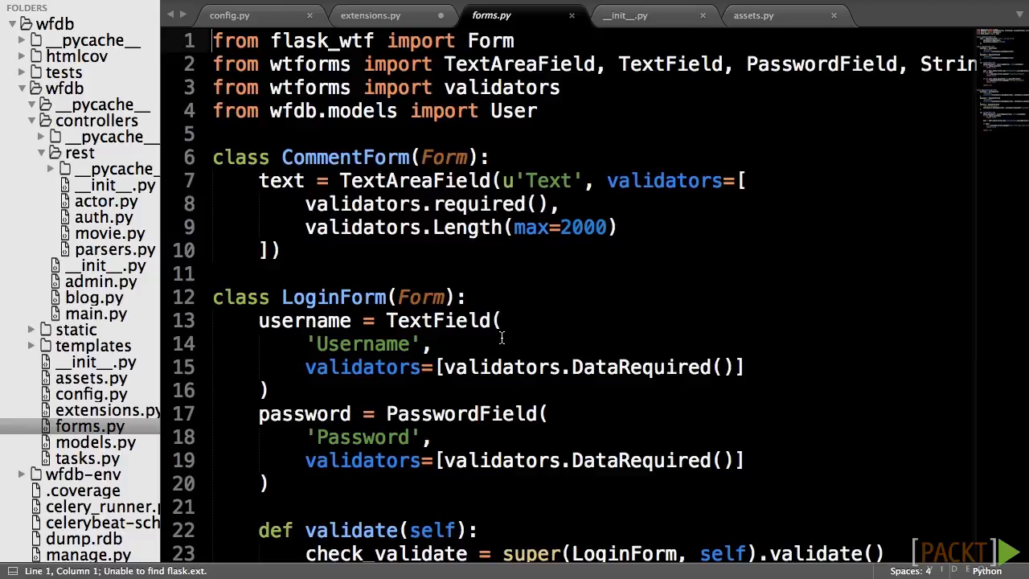
{"action": "left_click", "coordinate": [90, 443]}
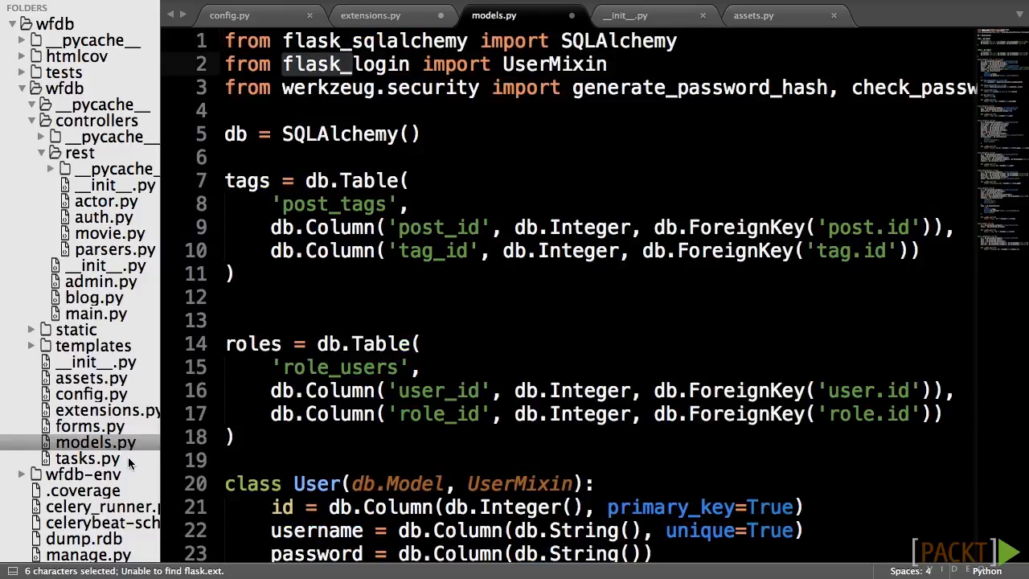
{"action": "left_click", "coordinate": [77, 458]}
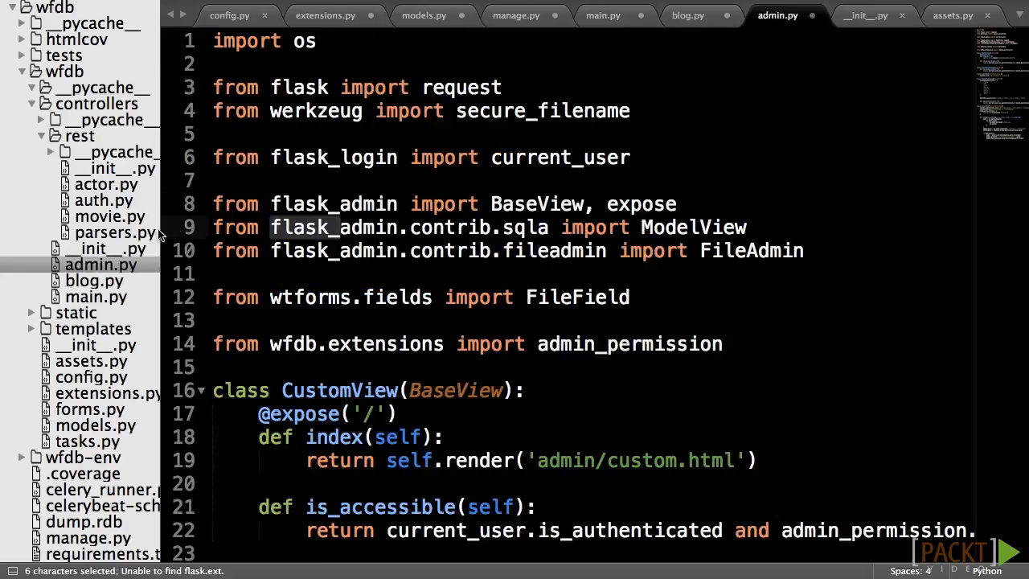
Review the REST movie, auth and actor controllers, the tests init and test_urls.py for old imports.
{"action": "left_click", "coordinate": [108, 232]}
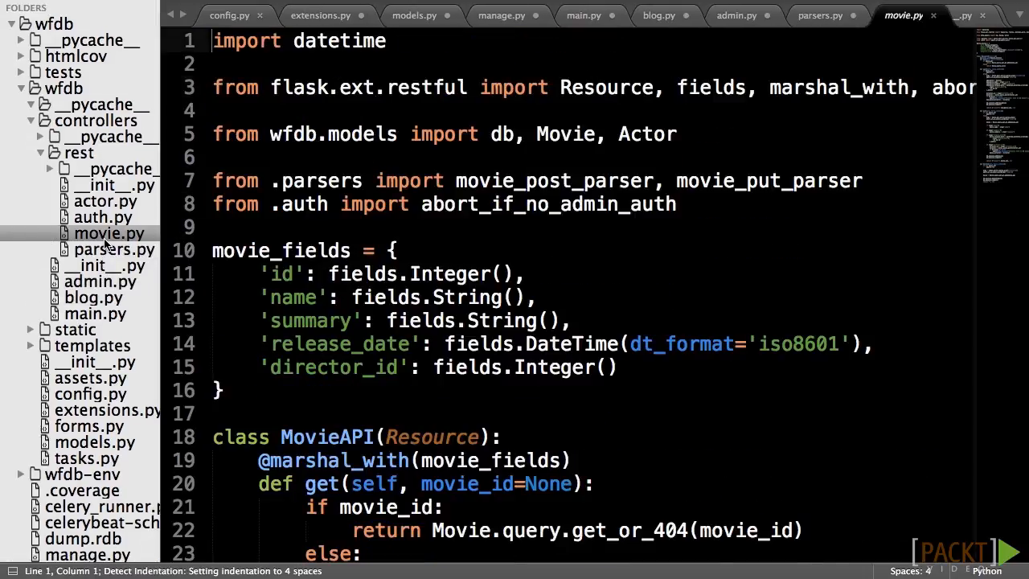
{"action": "left_click", "coordinate": [91, 217]}
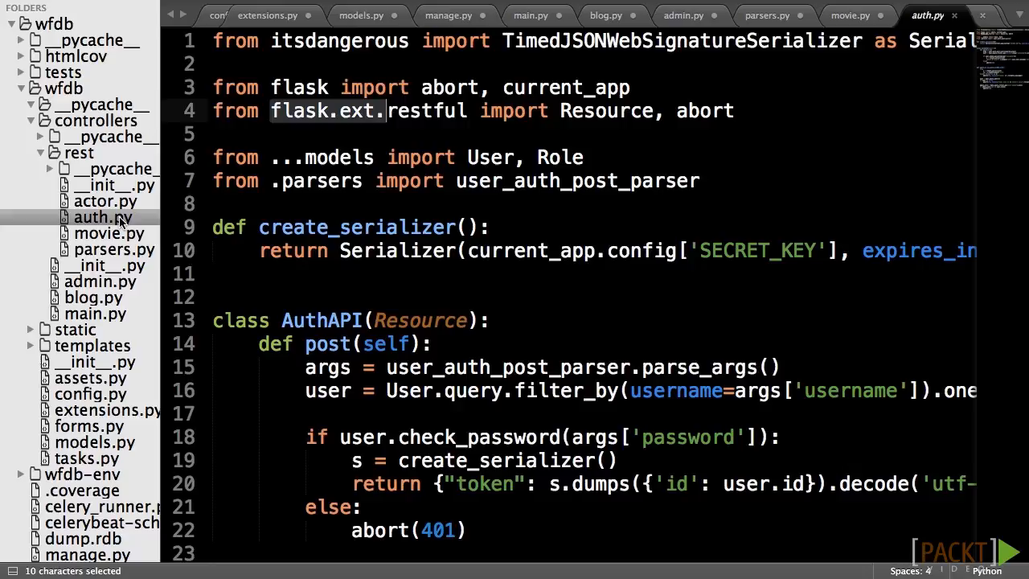
{"action": "left_click", "coordinate": [97, 201]}
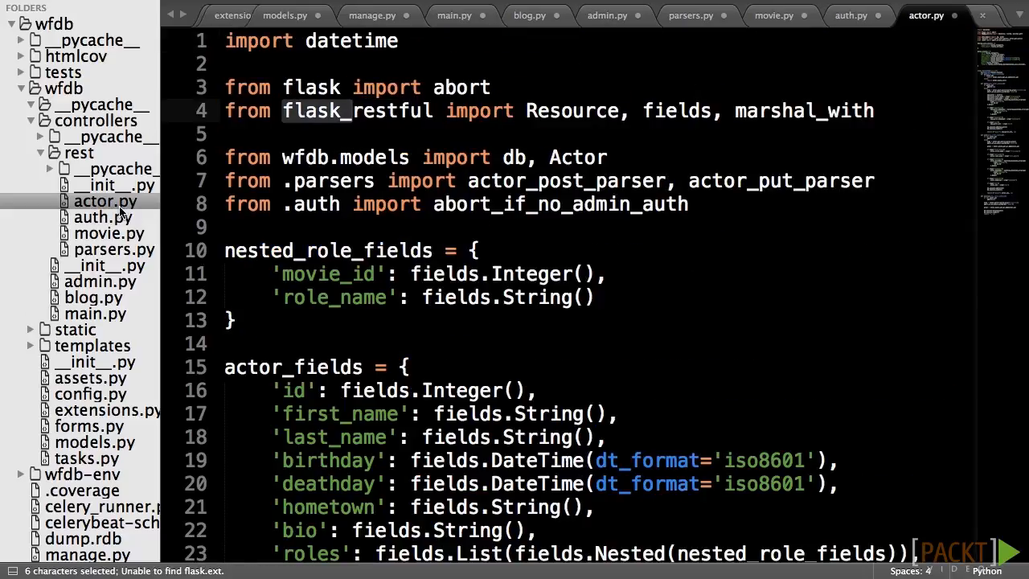
{"action": "left_click", "coordinate": [87, 394]}
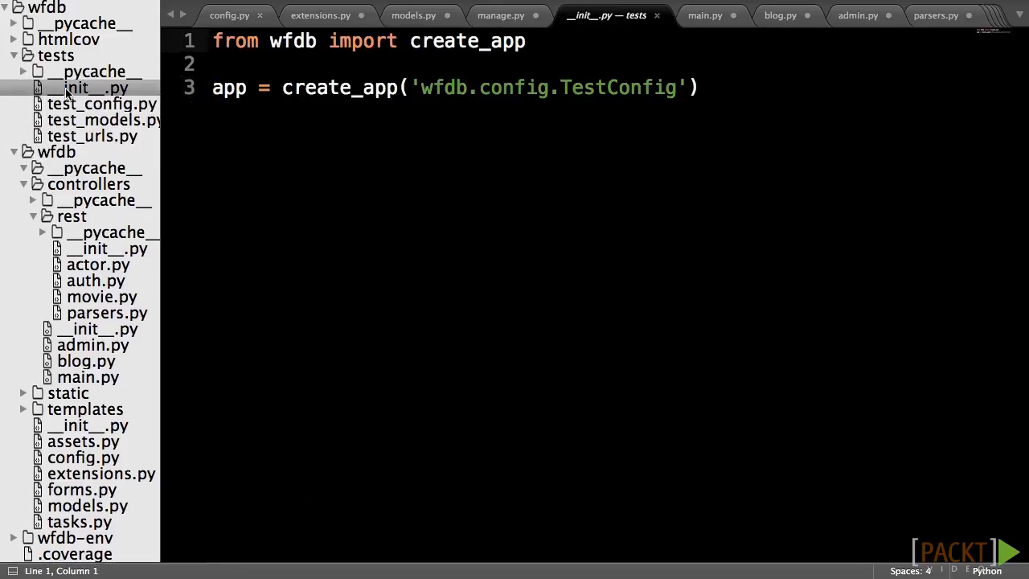
{"action": "left_click", "coordinate": [91, 136]}
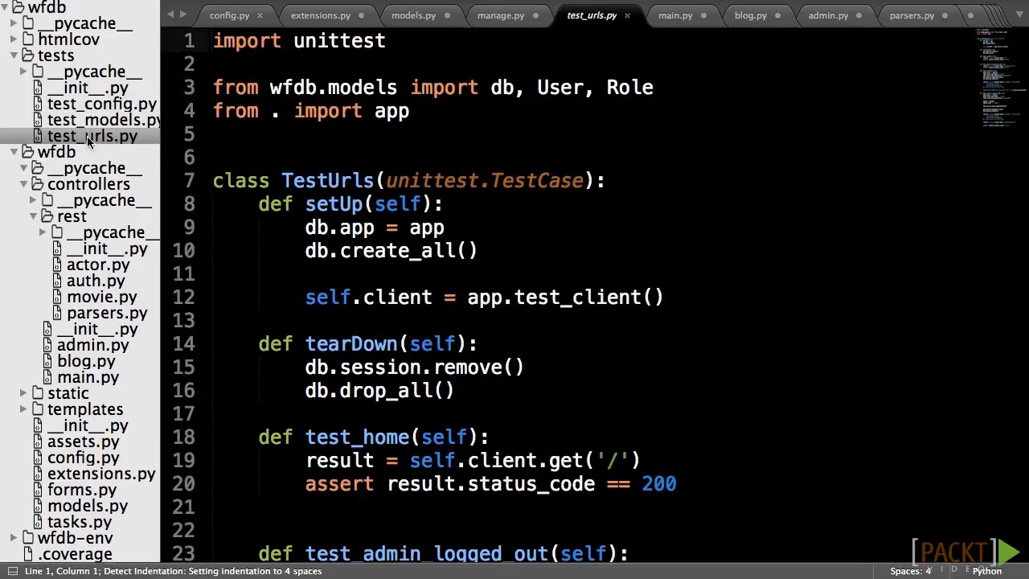
Save the current file's import edits via File > Save.
{"action": "left_click", "coordinate": [174, 9]}
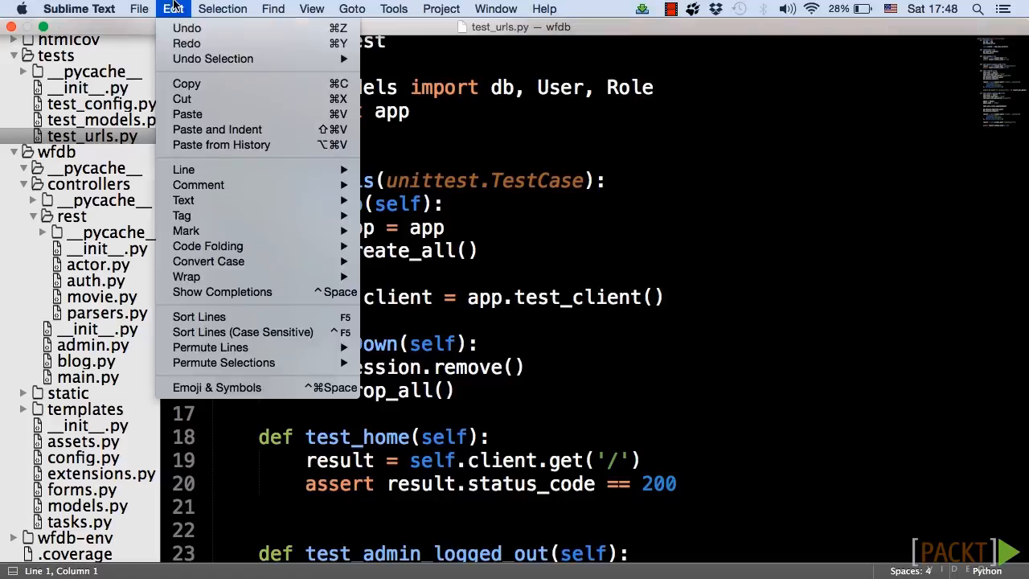
{"action": "left_click", "coordinate": [164, 8]}
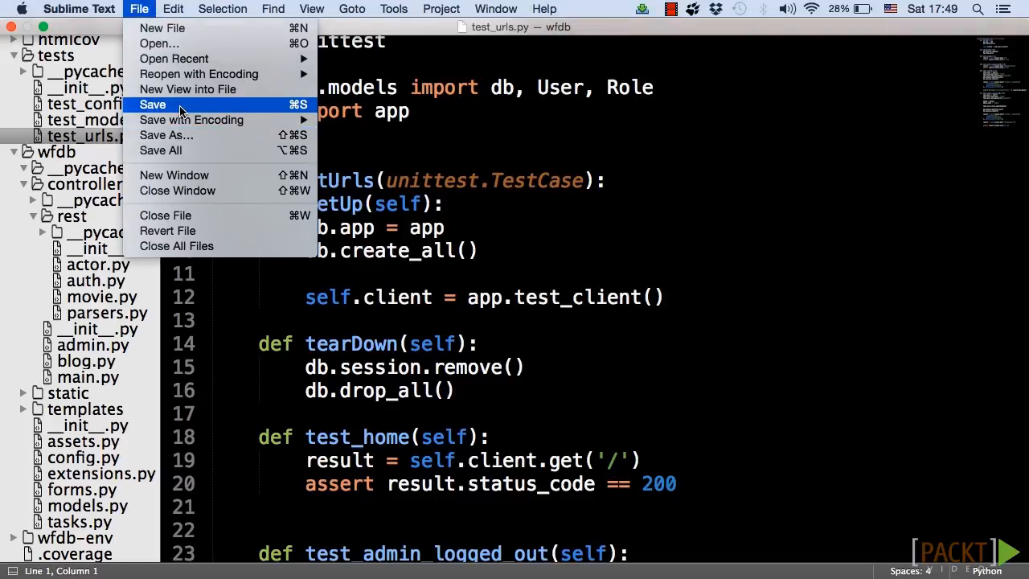
{"action": "left_click", "coordinate": [152, 104]}
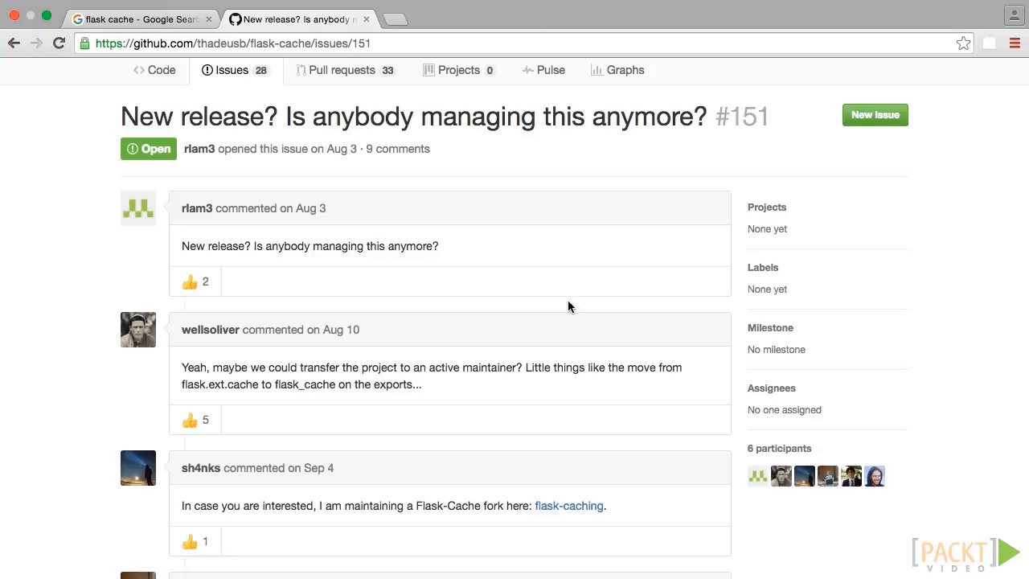
{"action": "mouse_move", "coordinate": [372, 465]}
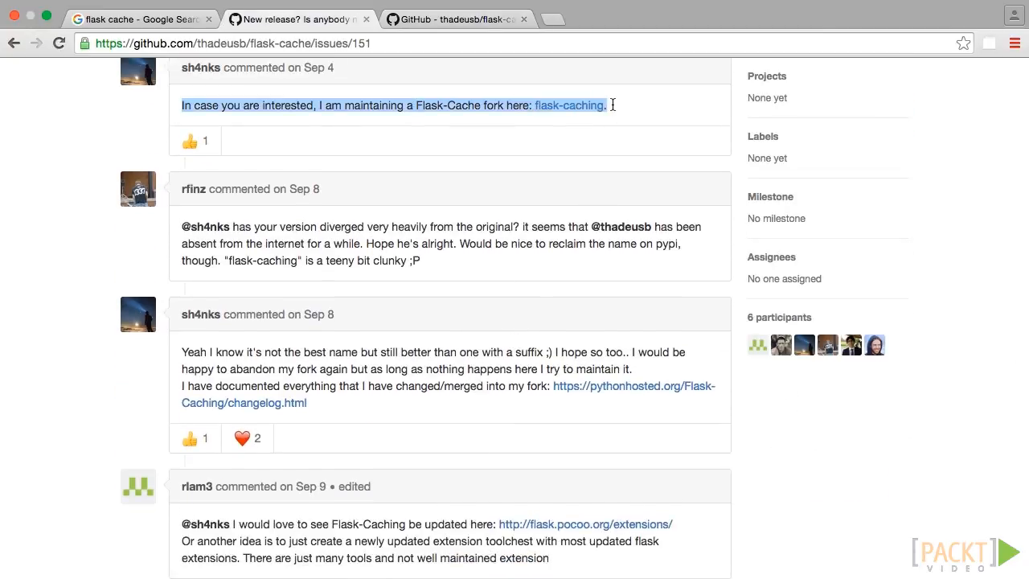
Open the flask-caching fork repository linked from Flask-Cache issue #151.
{"action": "left_click", "coordinate": [571, 106]}
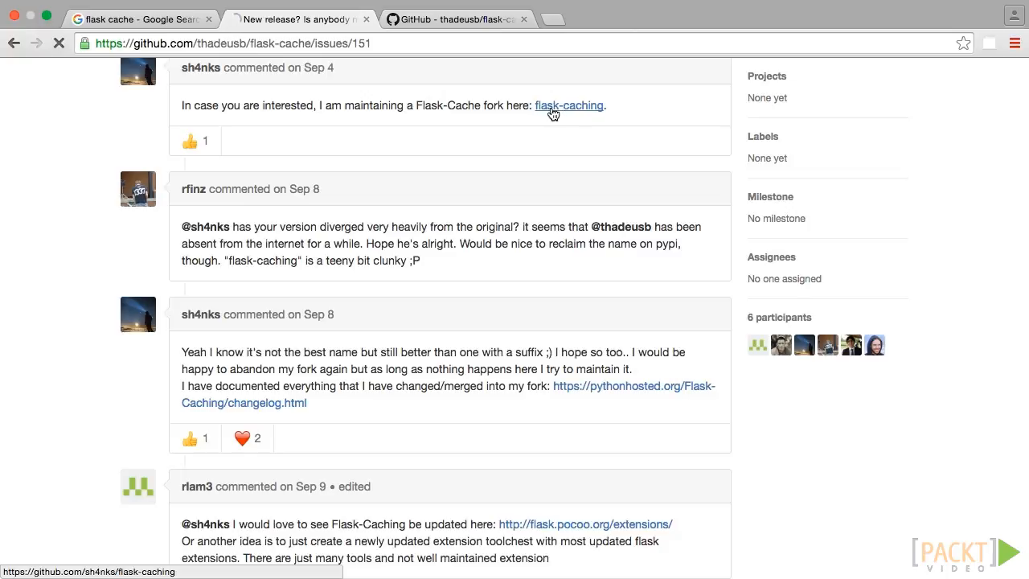
{"action": "left_click", "coordinate": [570, 105]}
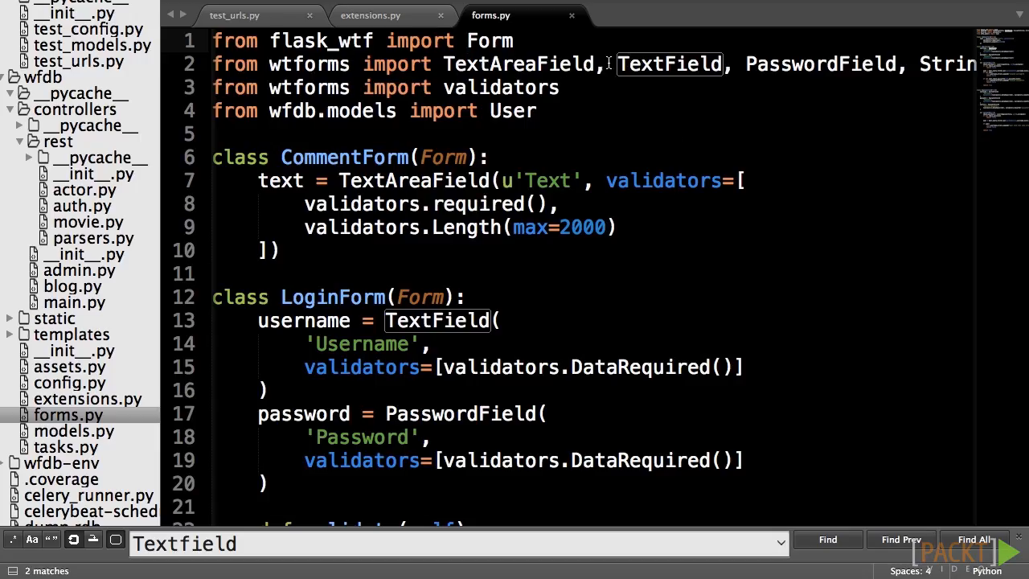
{"action": "mouse_move", "coordinate": [474, 41]}
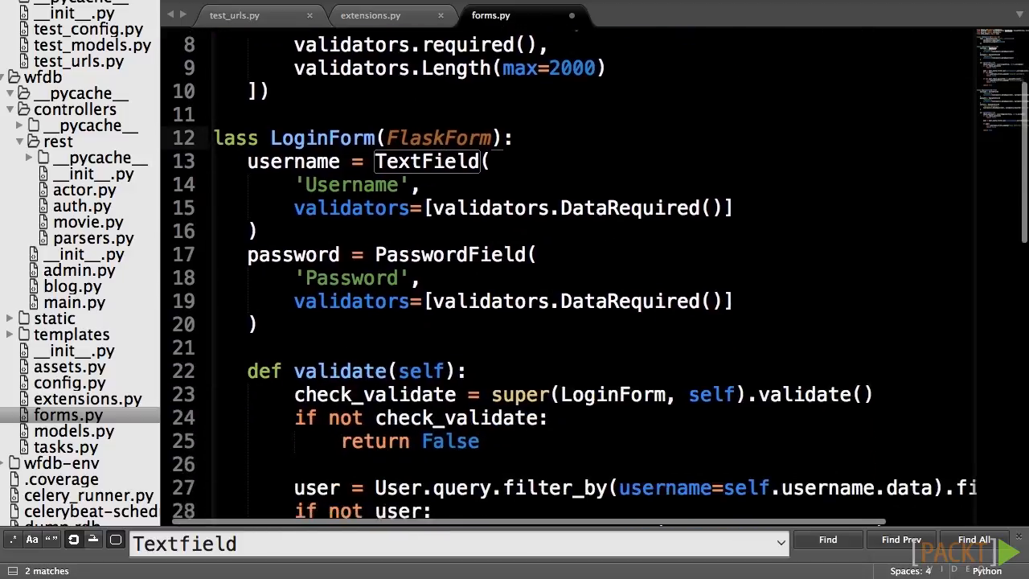
Scroll forms.py down to the LoginForm class to change its base to FlaskForm.
{"action": "scroll", "scroll_direction": "down", "scroll_amount": 3}
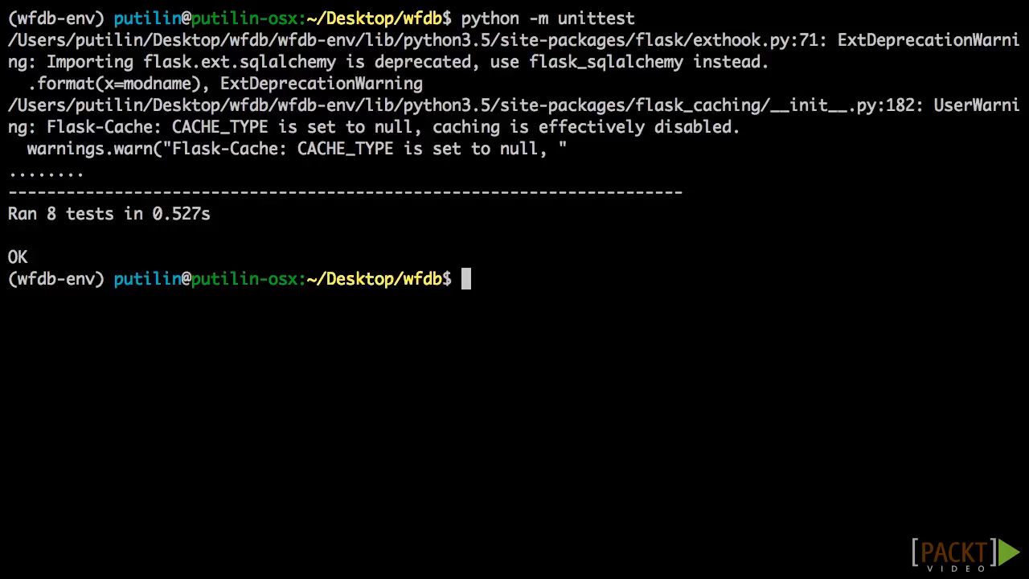
{"action": "mouse_move", "coordinate": [517, 284]}
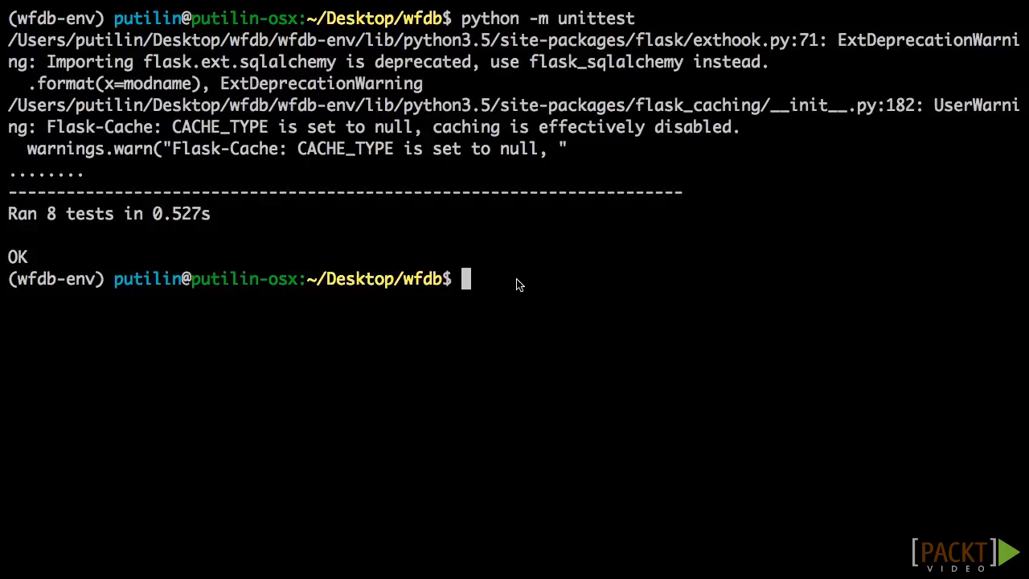
{"action": "mouse_move", "coordinate": [449, 134]}
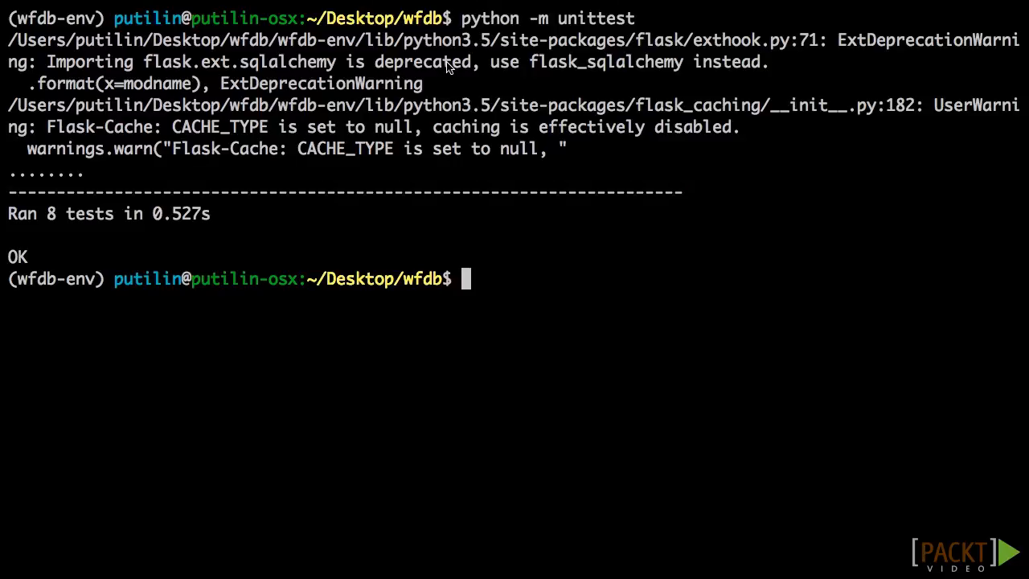
{"action": "mouse_move", "coordinate": [42, 55]}
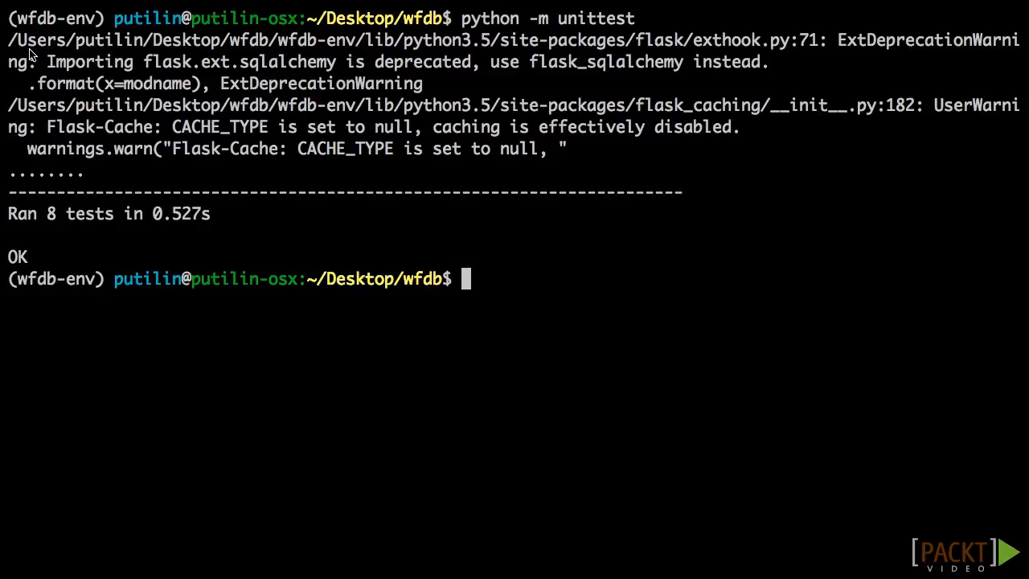
{"action": "mouse_move", "coordinate": [312, 210]}
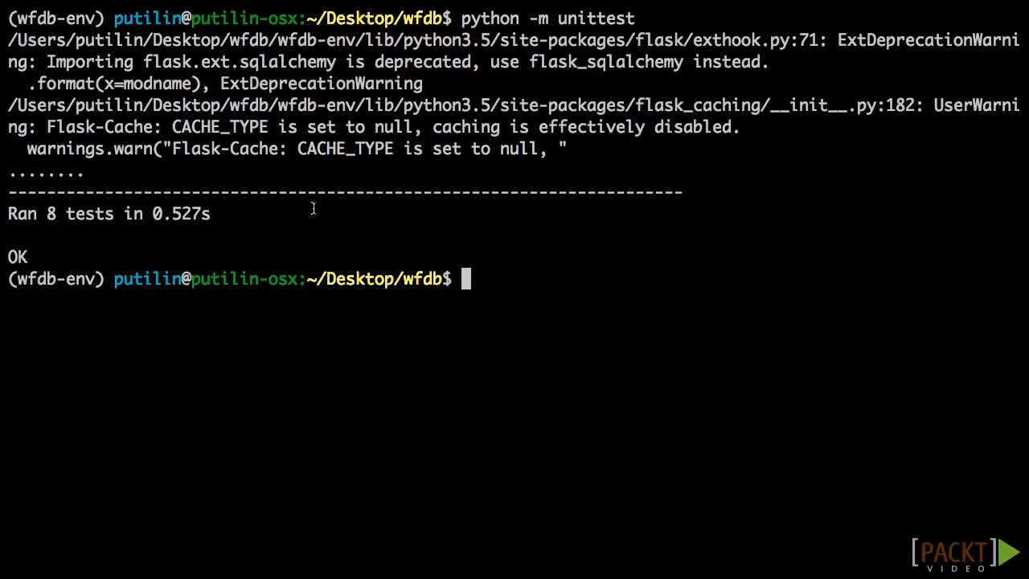
Enter 'pip freeze > requirements.txt' to rewrite the requirements file from installed packages.
{"action": "type", "text": "pip"}
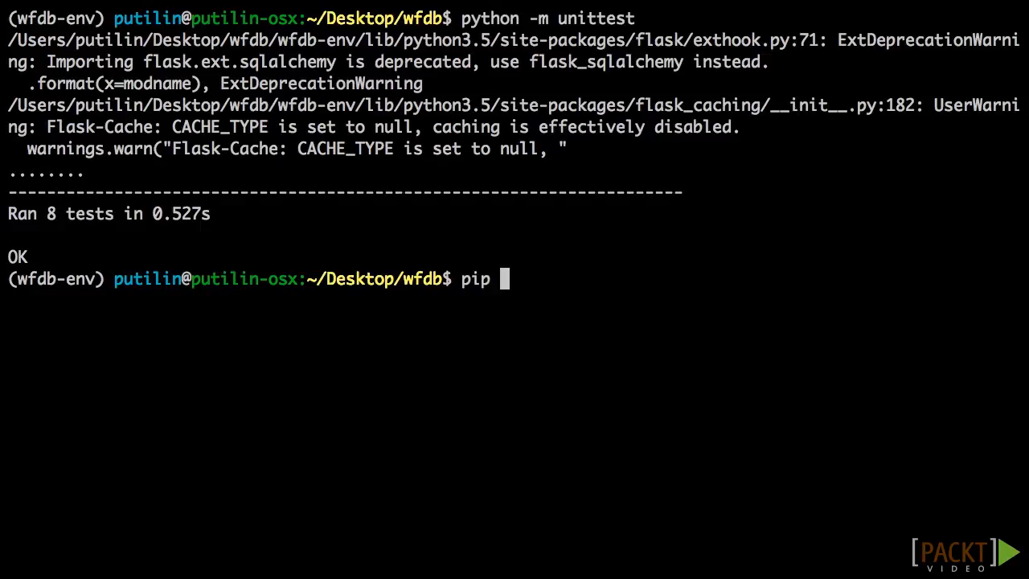
{"action": "type", "text": "freez"}
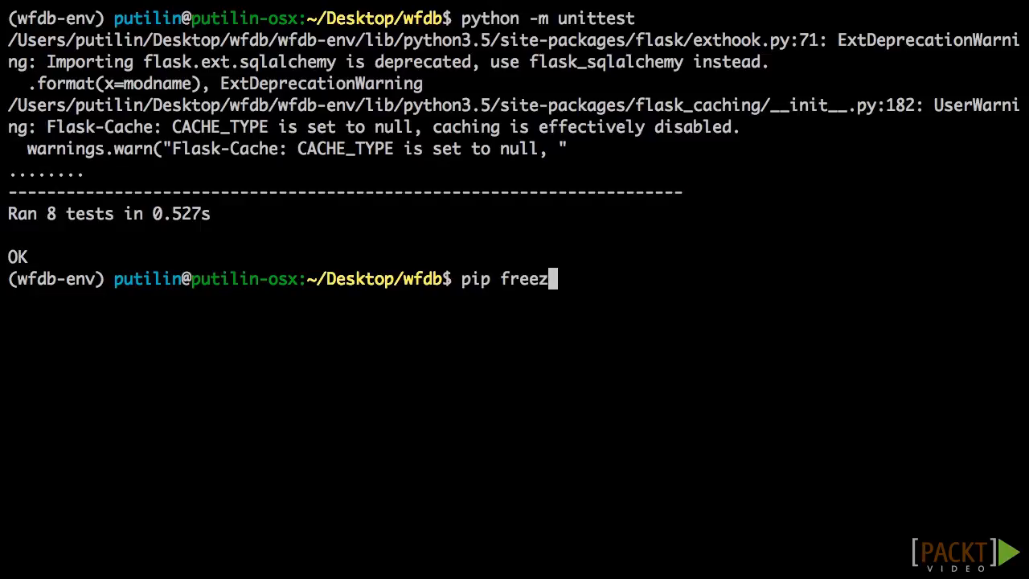
{"action": "type", "text": "e > requirement"}
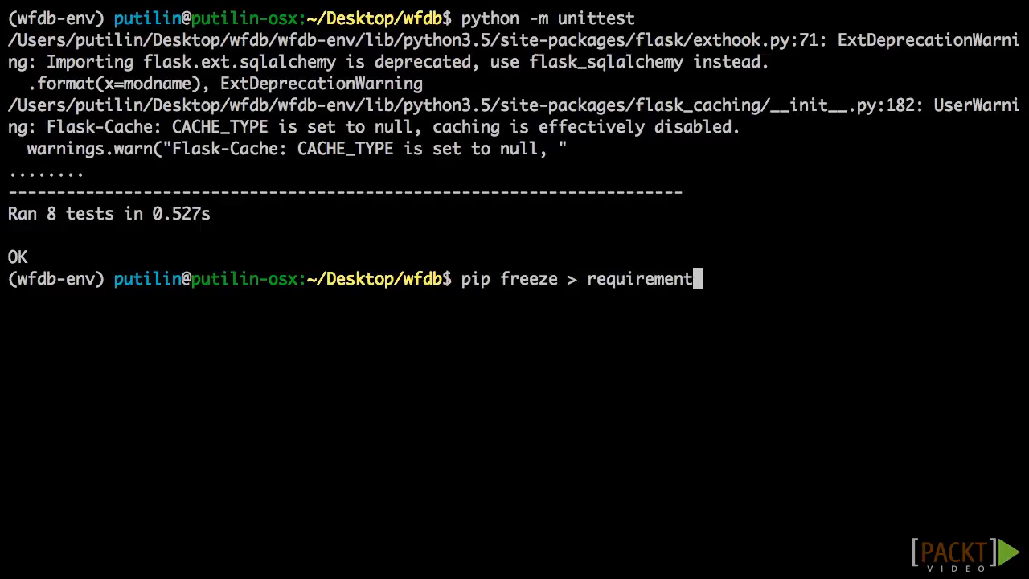